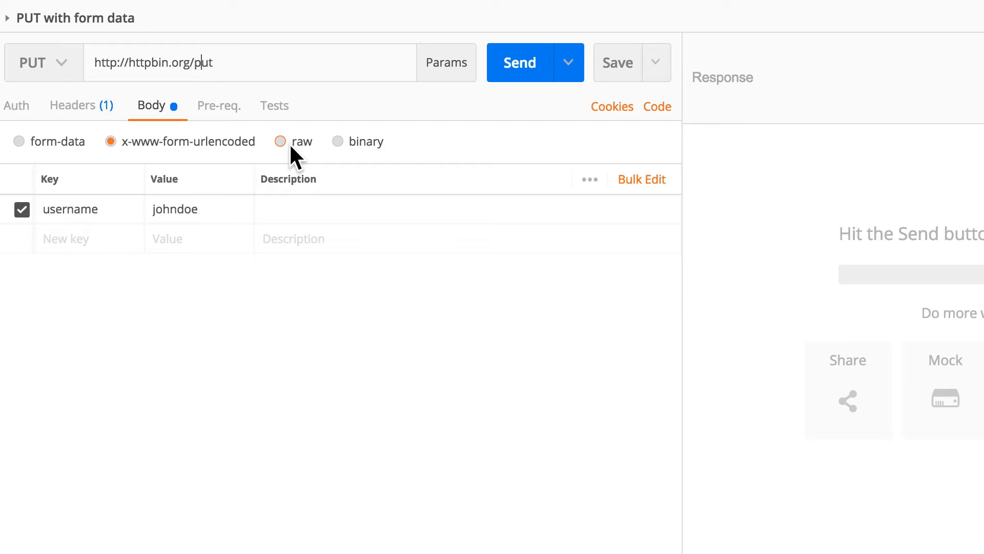
left_click(280, 140)
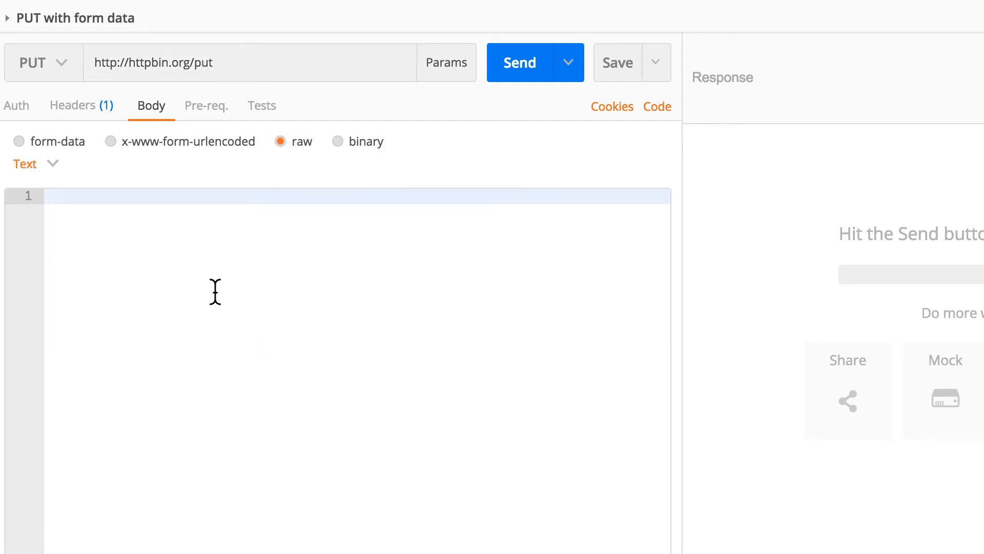
left_click(29, 164)
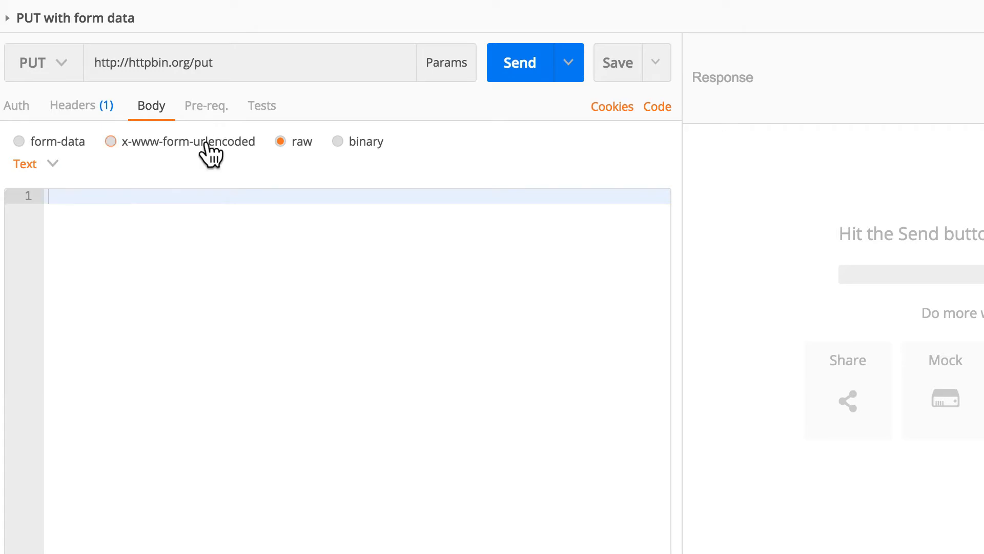
left_click(111, 140)
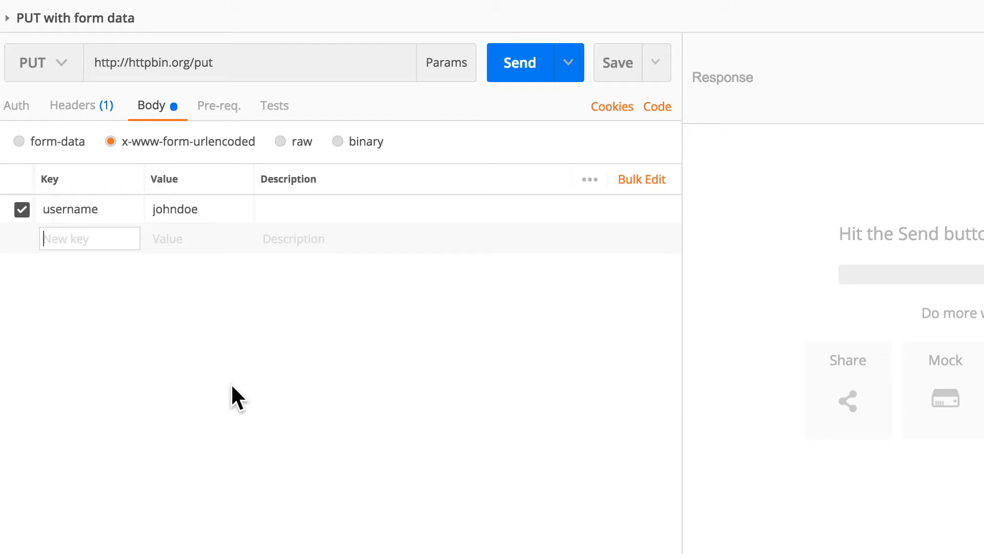
mouse_move(29, 254)
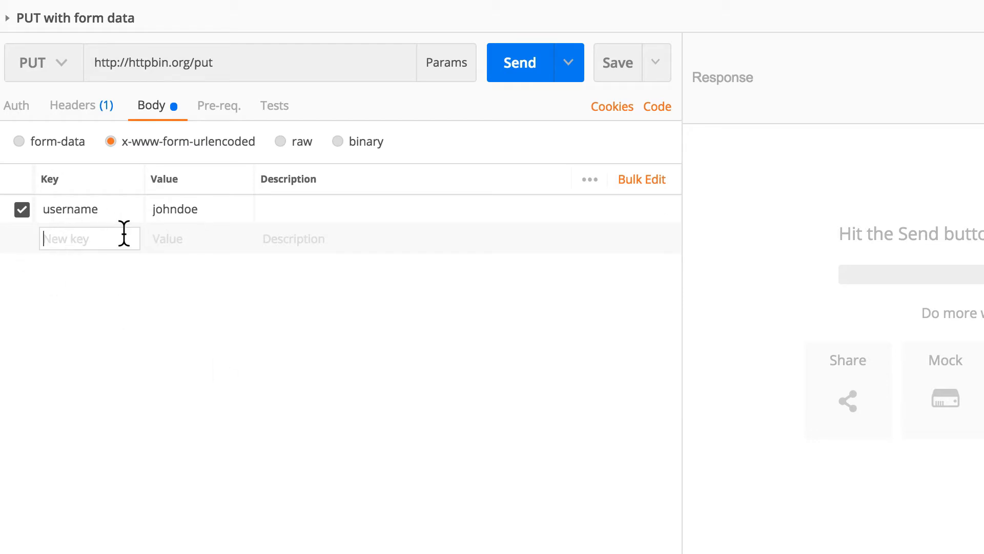
type("email")
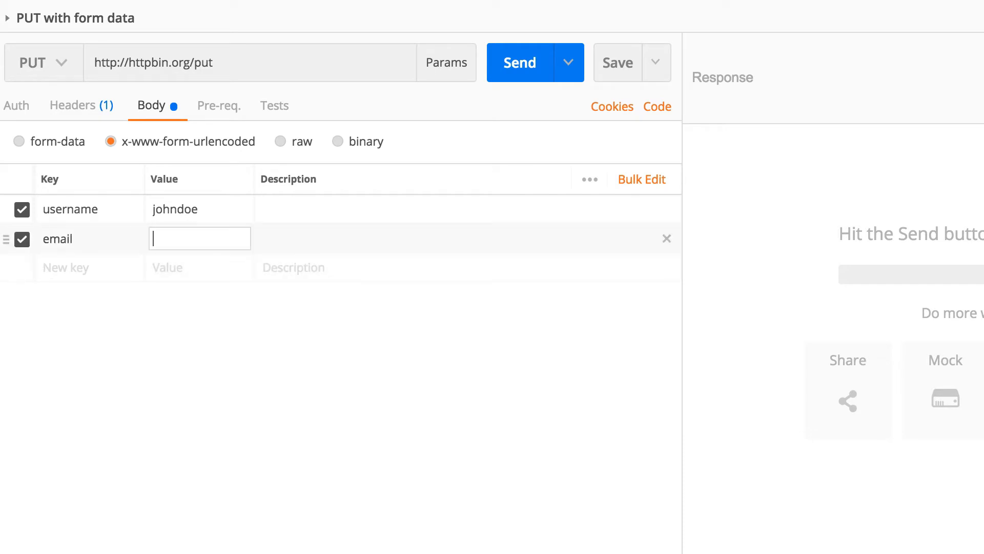
type("john@example.com")
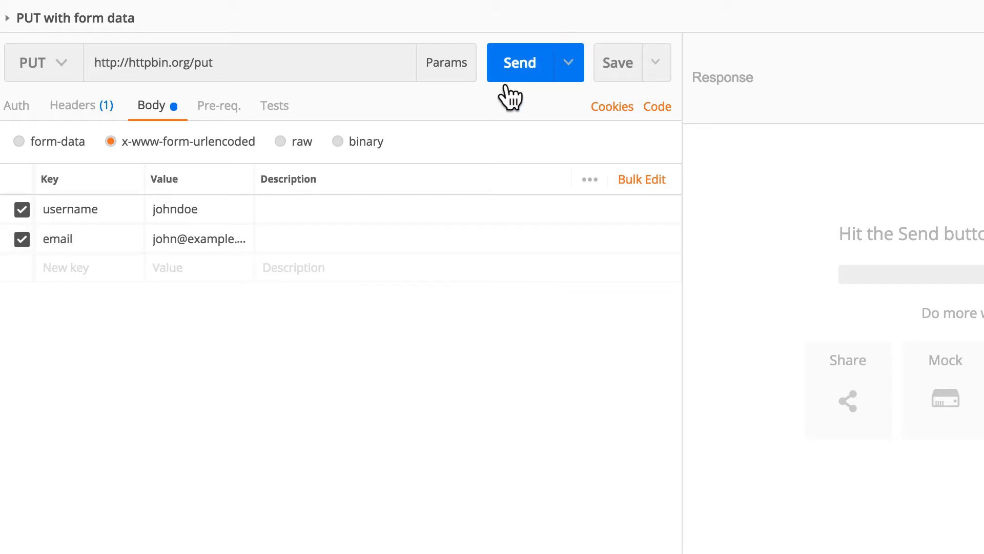
Send the PUT request to httpbin.org/put and get the 200 OK form echo.
left_click(519, 62)
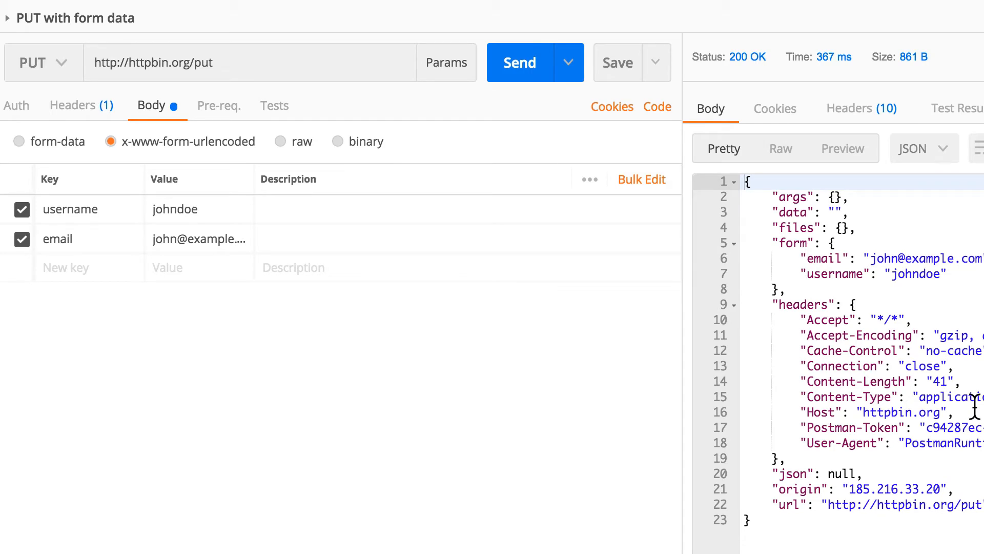
mouse_move(390, 189)
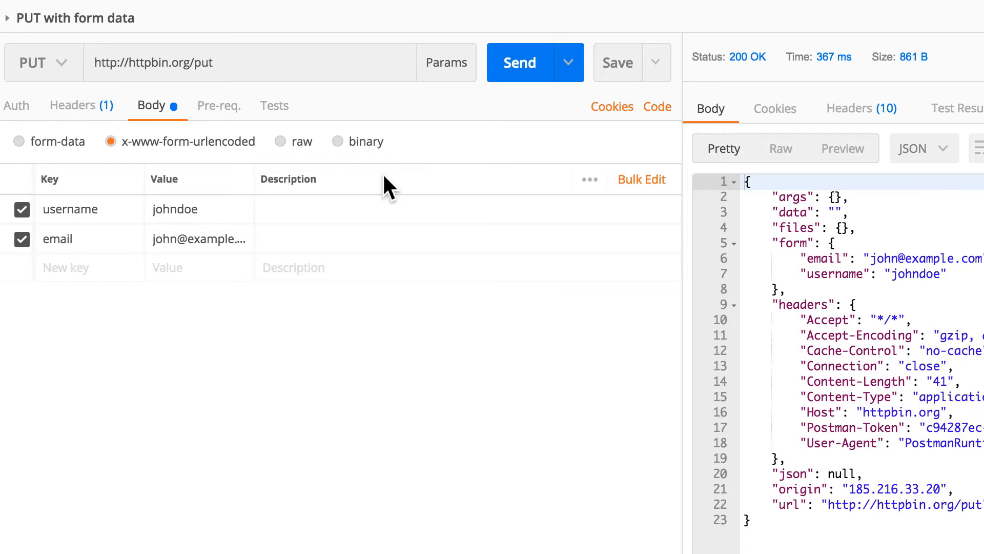
mouse_move(48, 54)
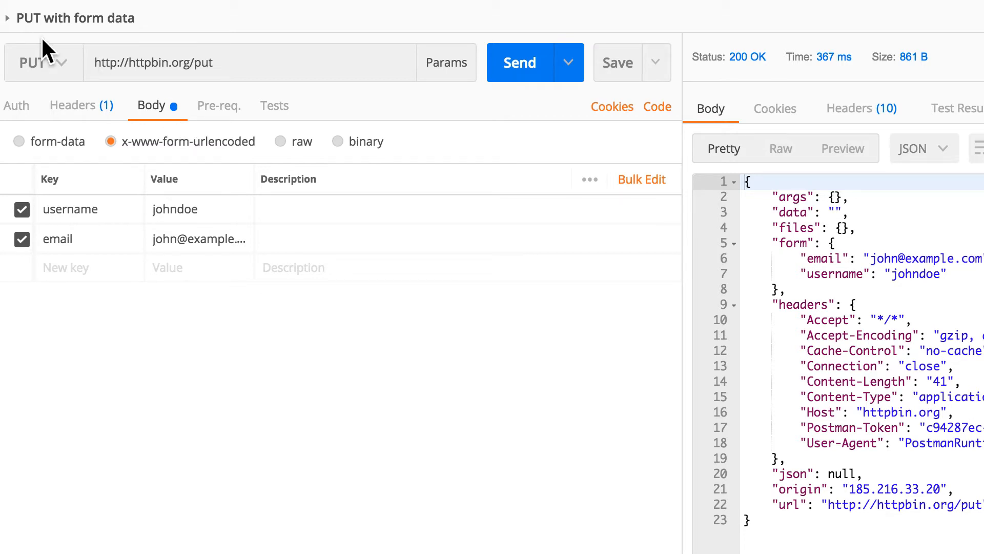
Review the status-200 test script and its snippets, then show the response headers.
left_click(275, 104)
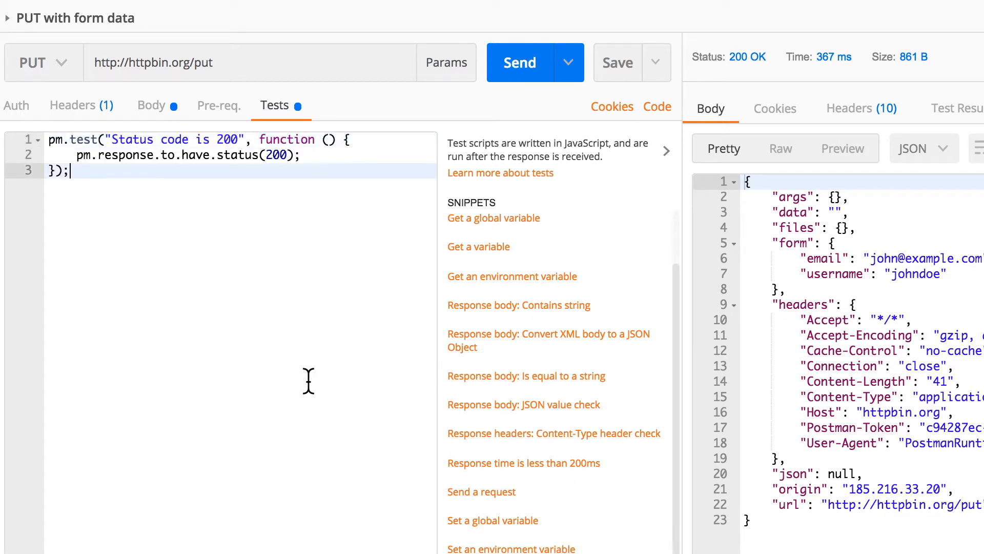
mouse_move(512, 432)
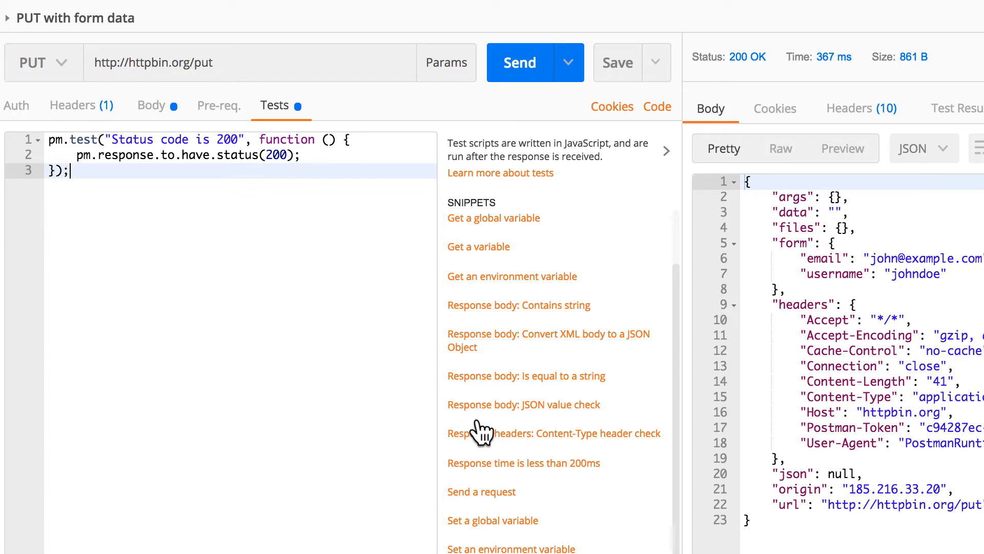
mouse_move(550, 449)
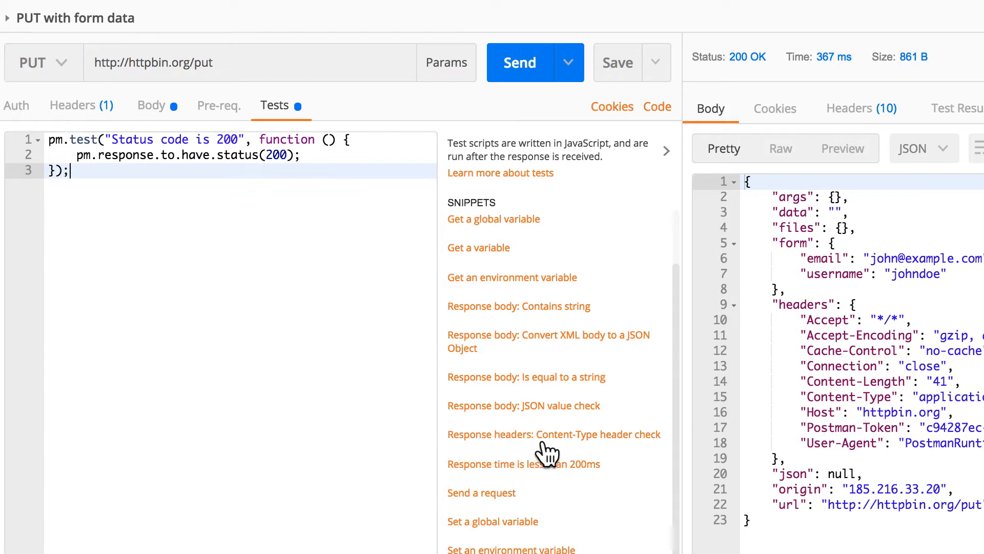
scroll("down", 3)
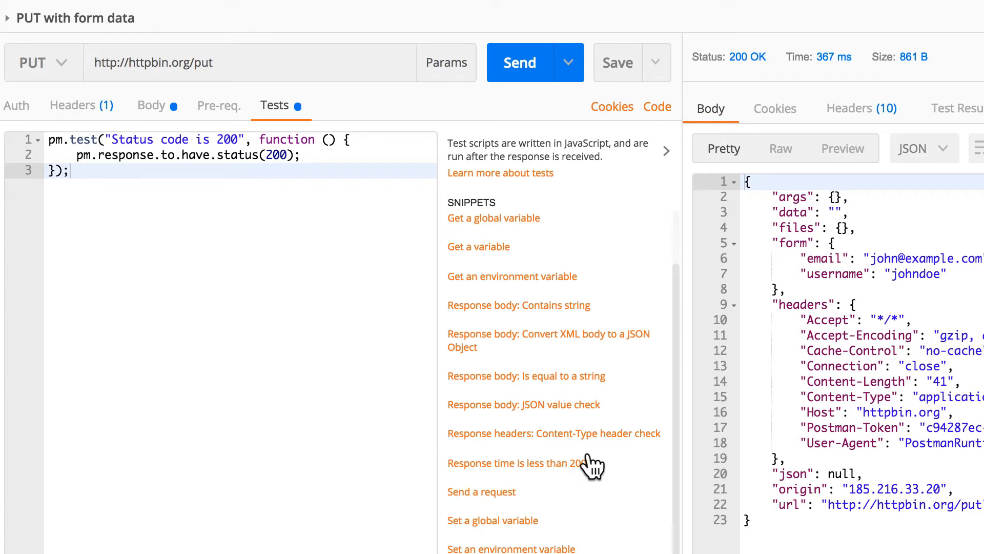
left_click(849, 107)
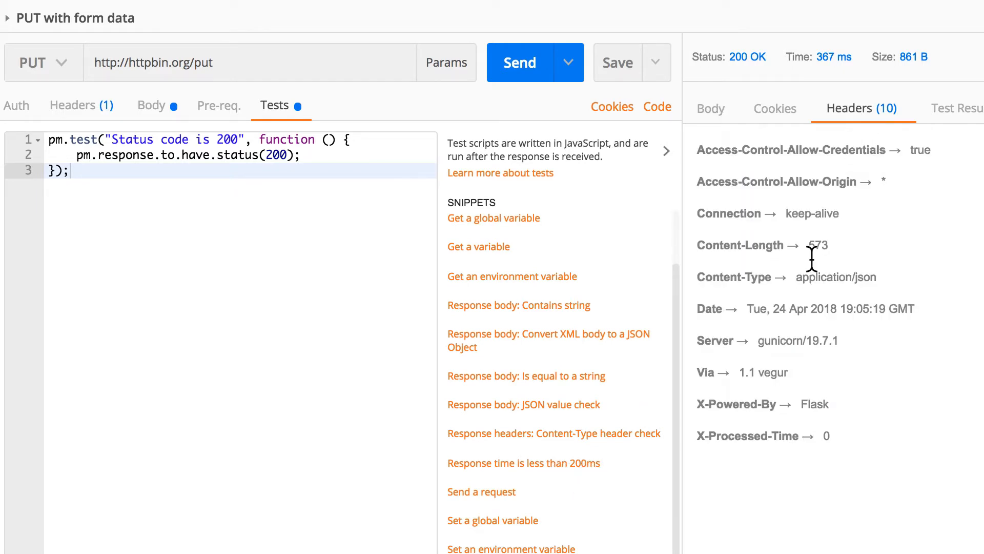
mouse_move(564, 437)
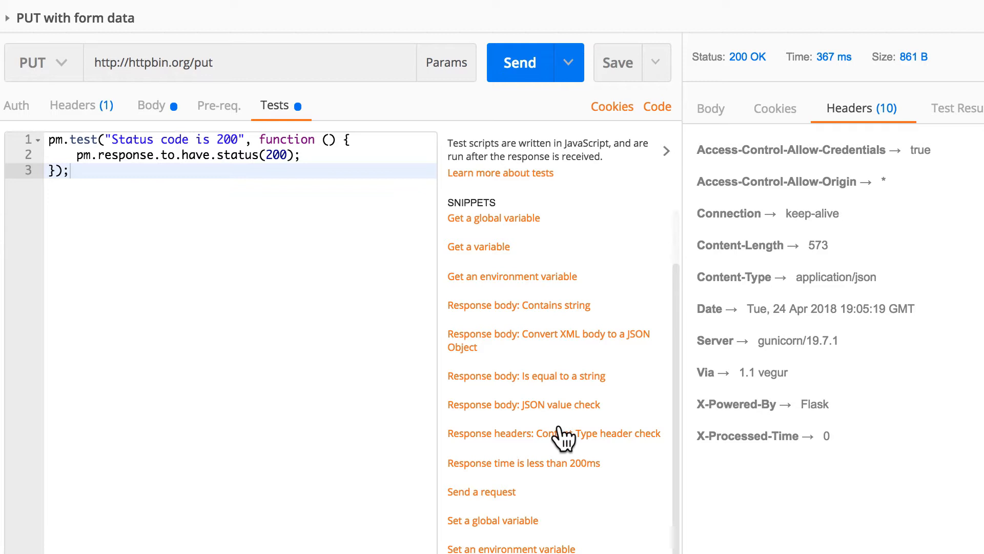
mouse_move(540, 445)
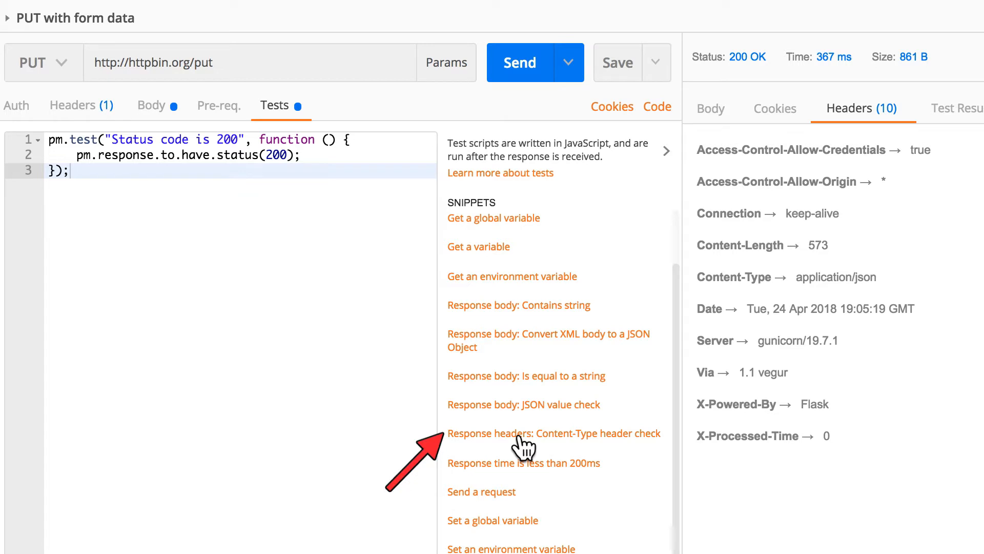
Insert the Content-Type header check snippet and resend so both tests pass.
left_click(555, 432)
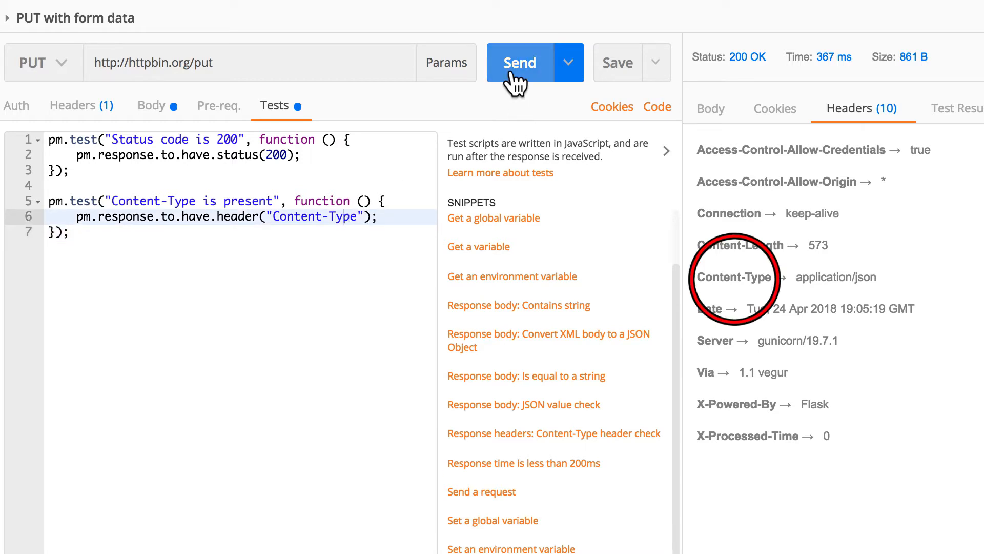
left_click(519, 63)
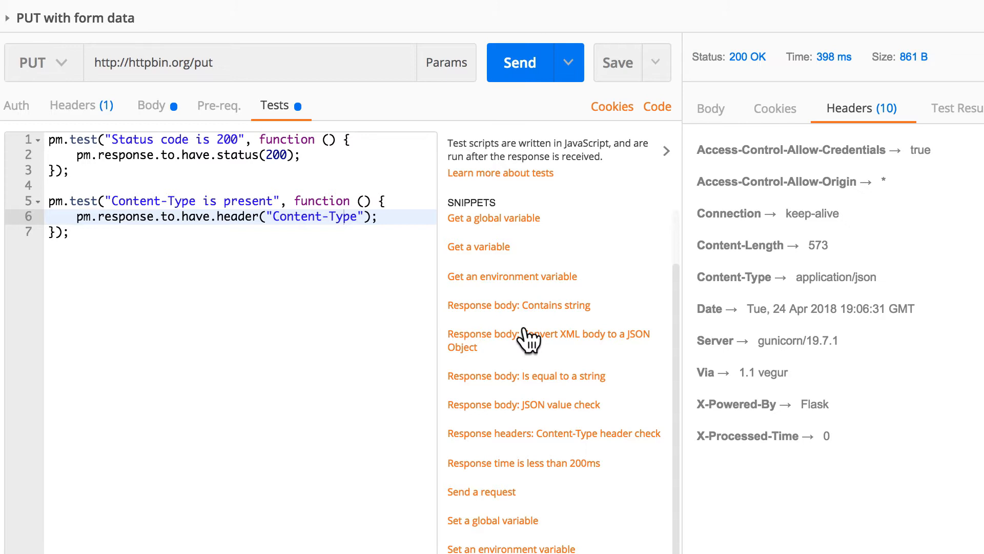
left_click(958, 108)
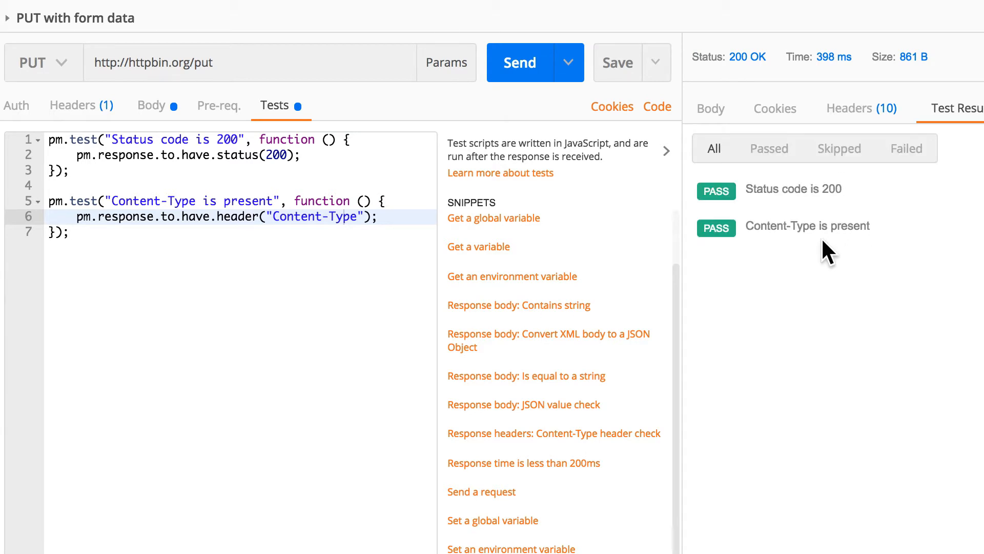
left_click(854, 108)
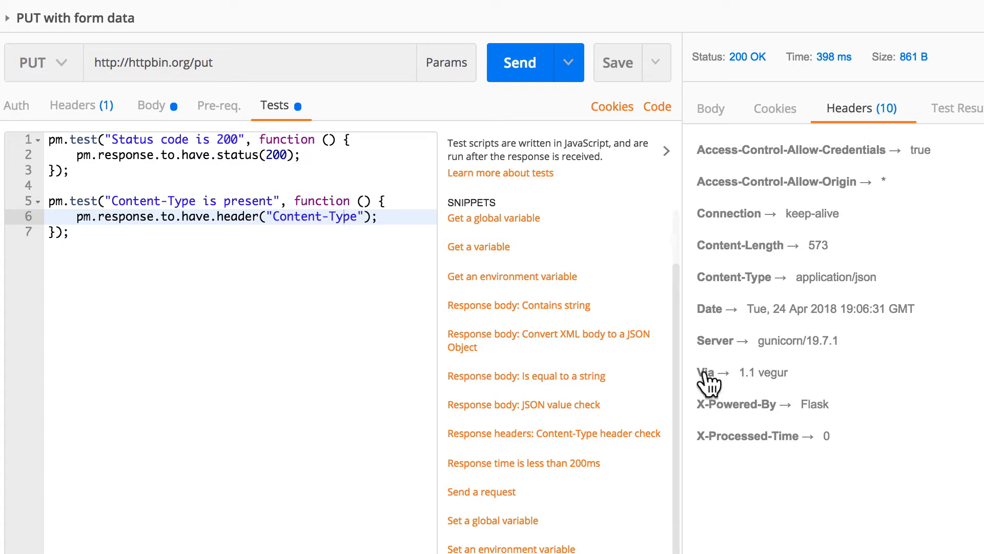
mouse_move(760, 222)
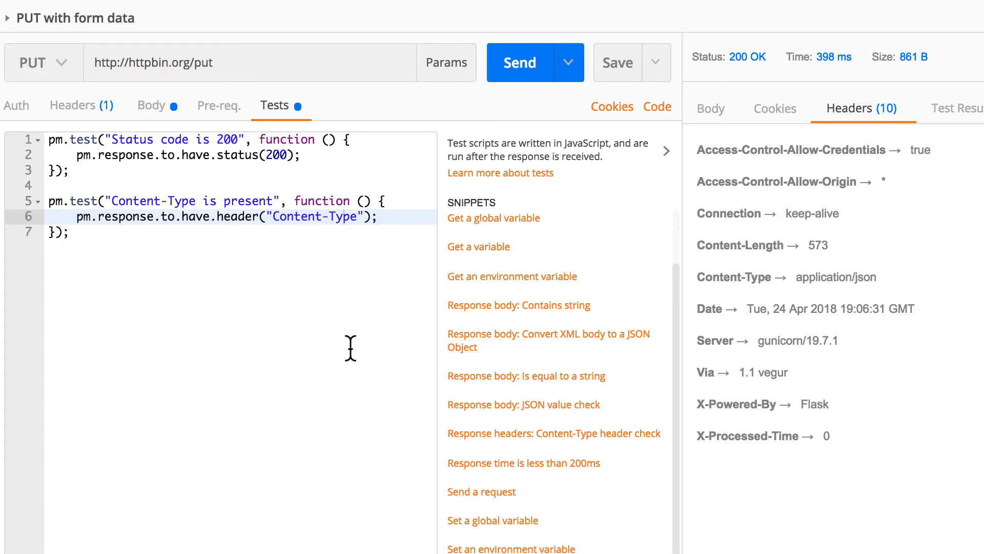
Run the test with header name Content-Type-Foo, then restore Content-Type and resend.
double_click(343, 216)
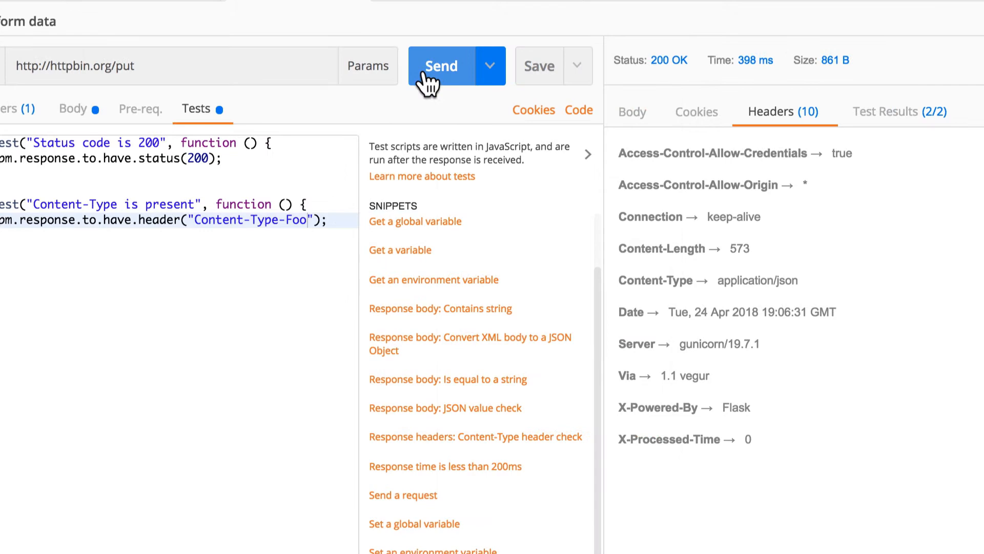
left_click(440, 66)
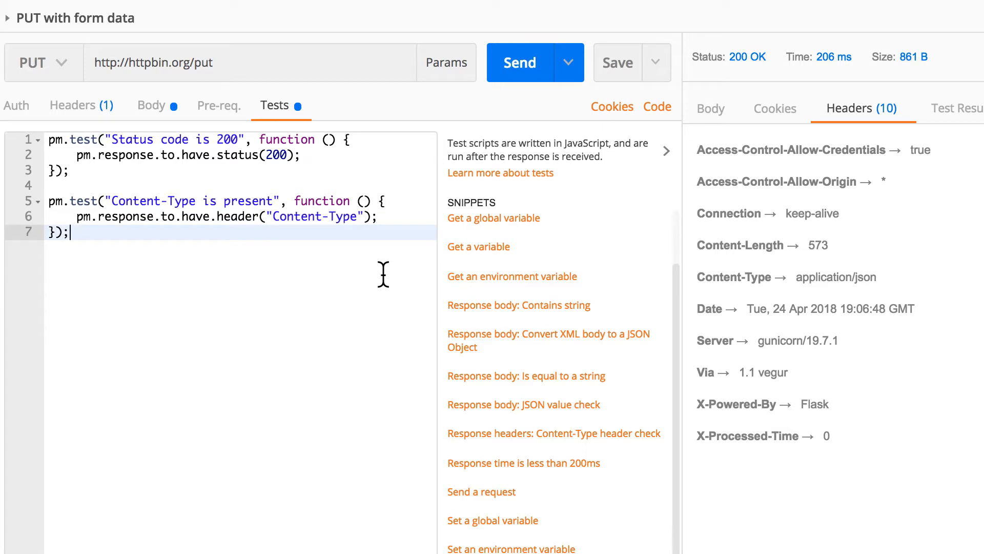
mouse_move(390, 215)
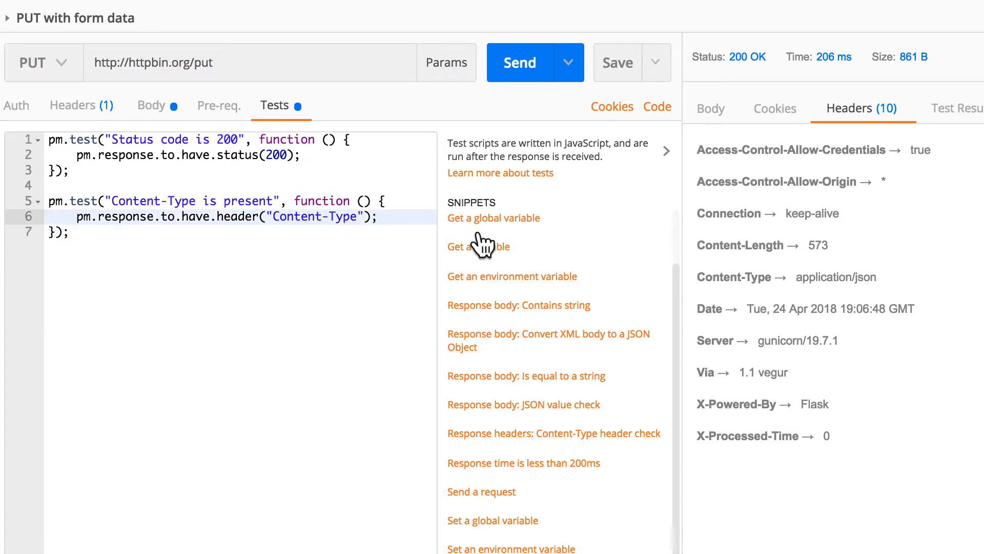
left_click(519, 63)
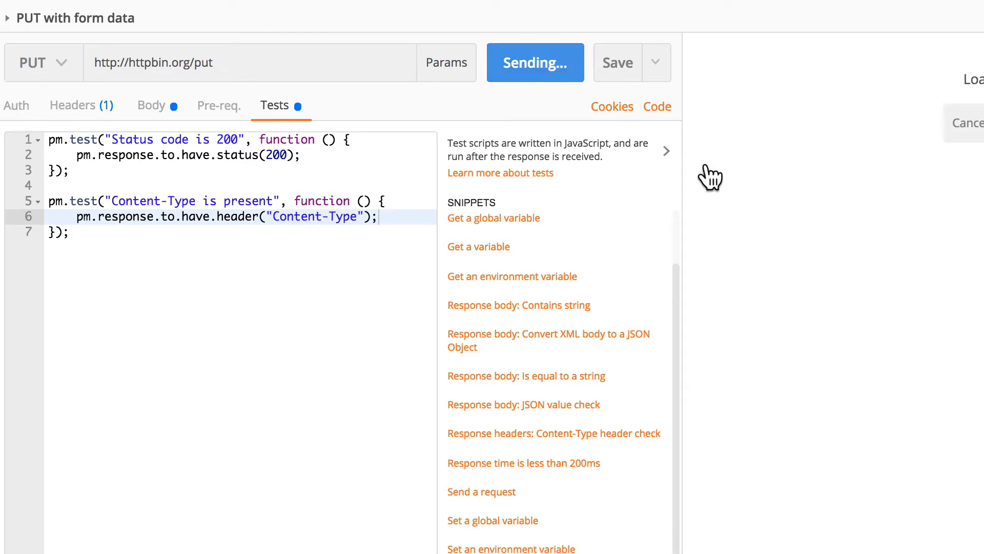
left_click(536, 62)
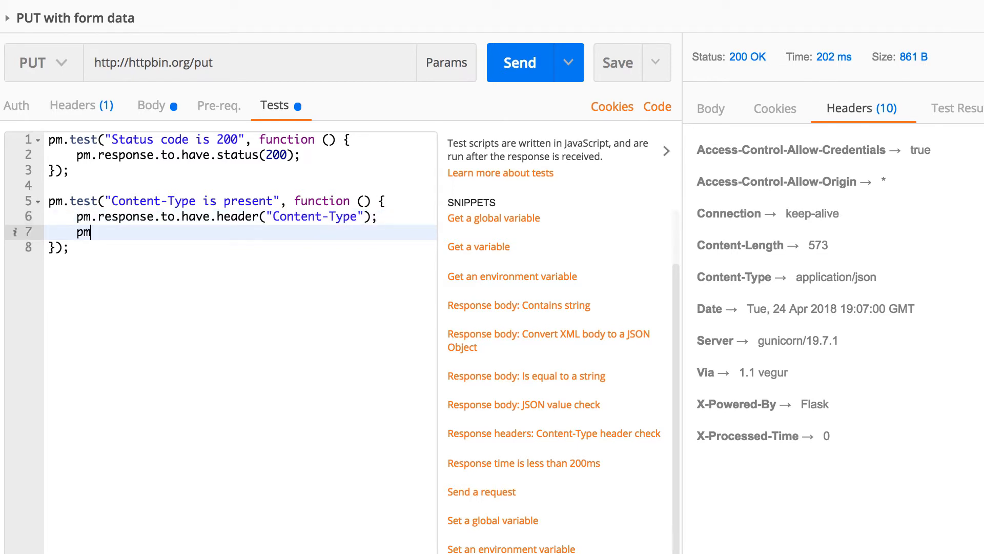
Write pm.expect(pm.response.headers.get("Content-Type")) in the test script, hiding snippets.
type(".expect")
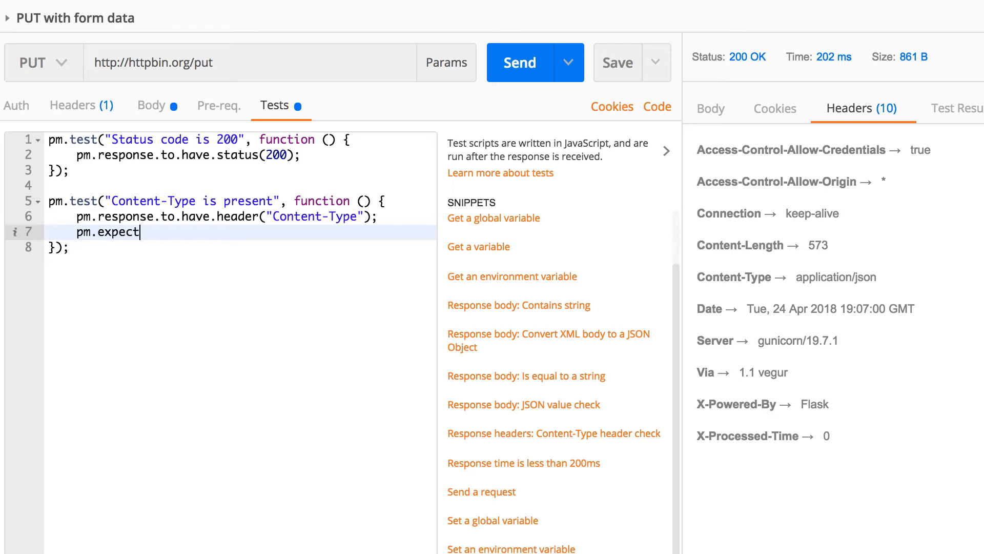
type("()")
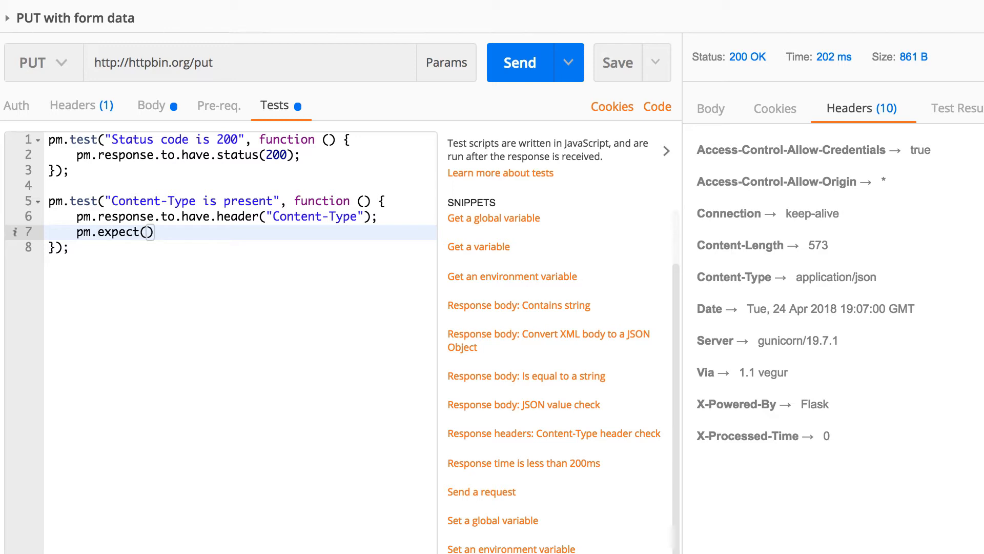
type("pm.response.hea")
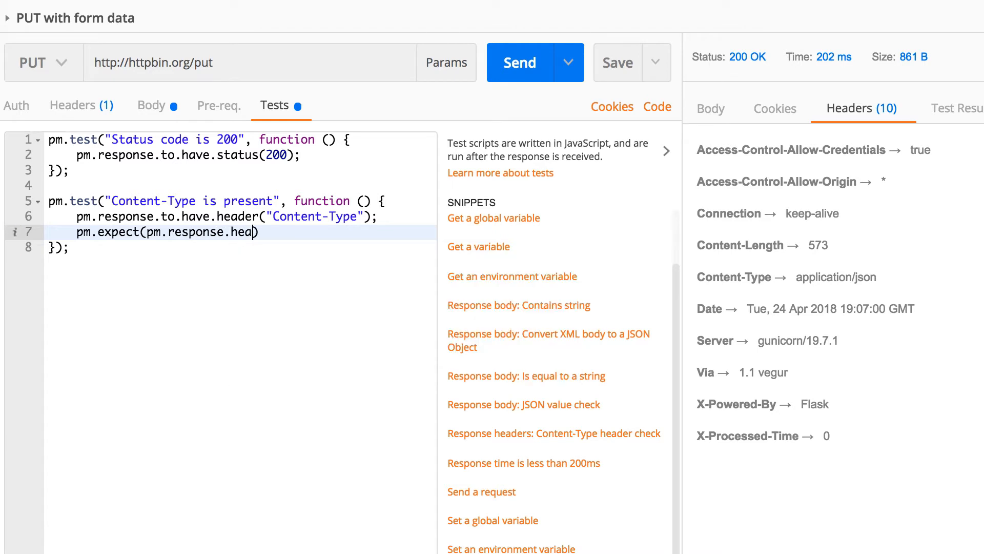
type("ders.get(")
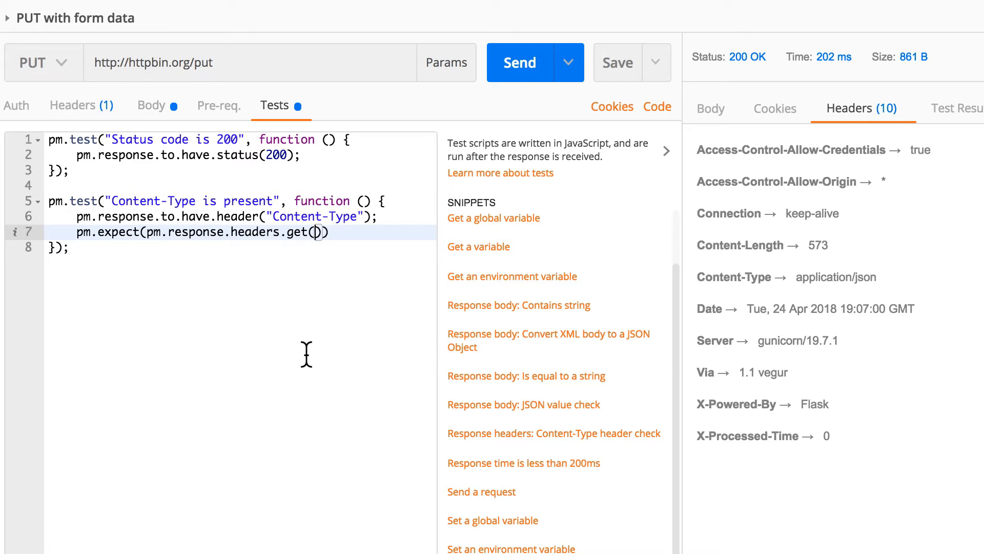
double_click(318, 216)
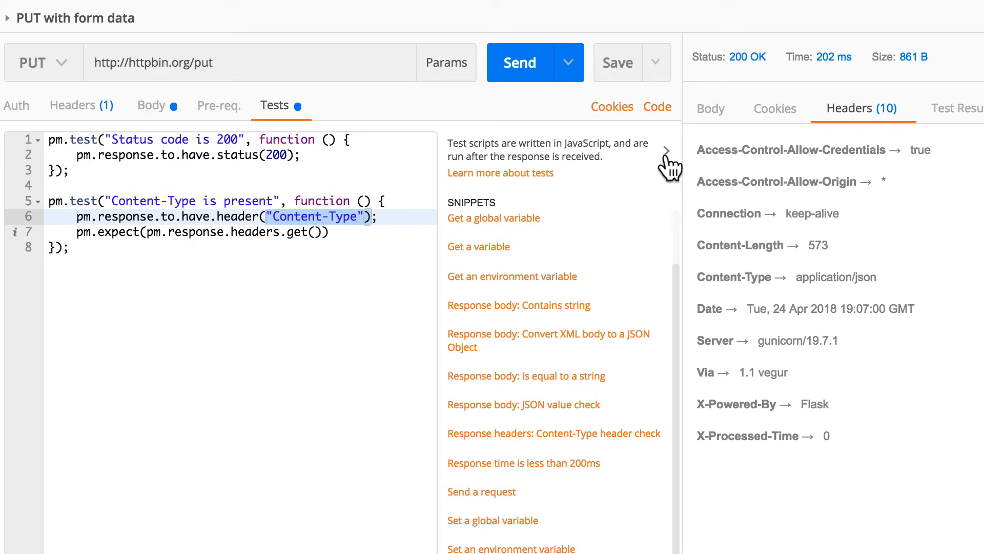
left_click(666, 150)
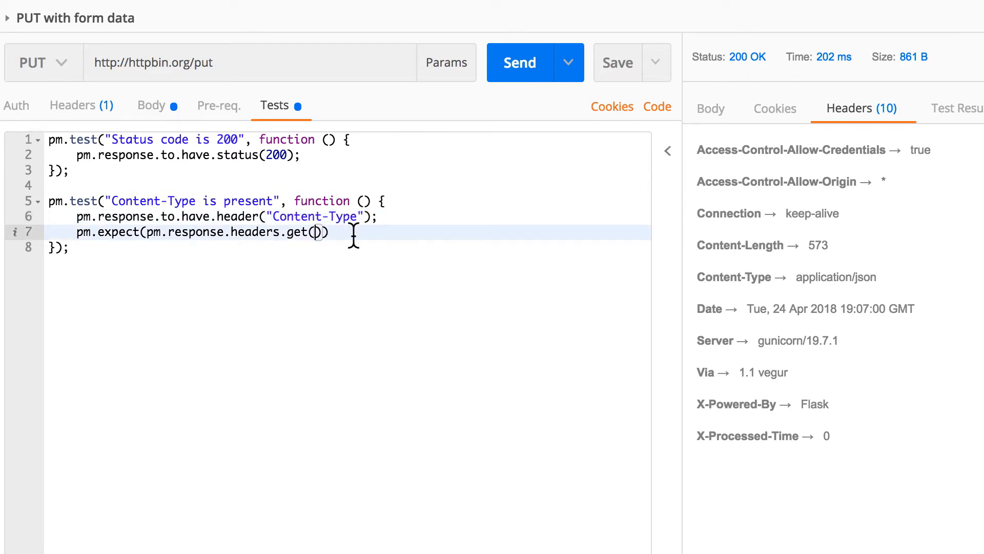
type("\"Content-Type\"")
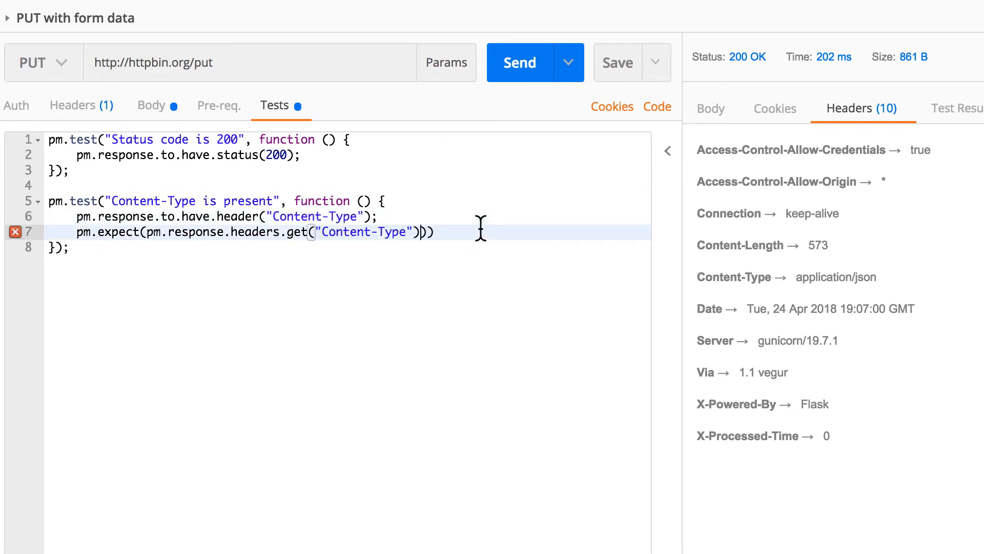
key("Backspace")
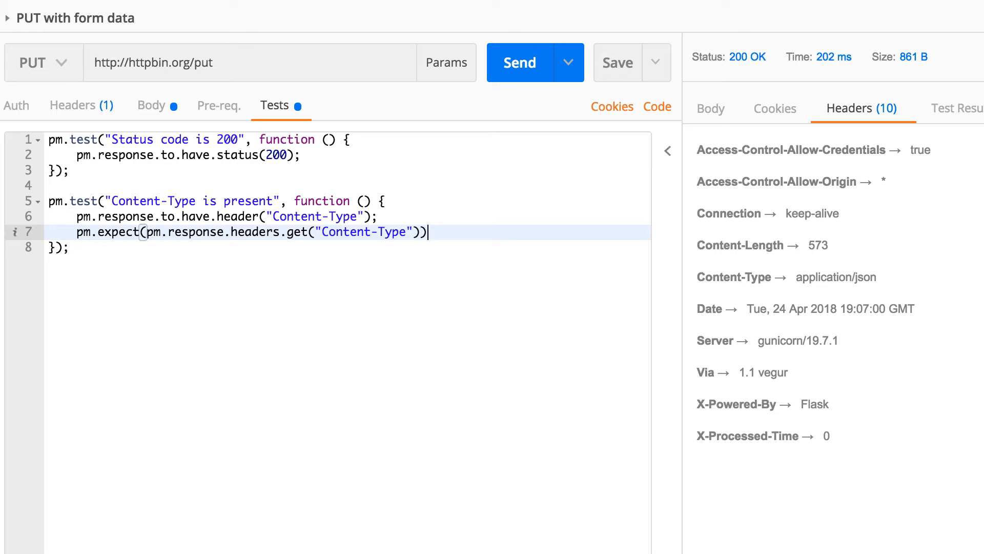
Complete the assertion with .to.eql('application/json') and resend so both tests pass.
type(".to")
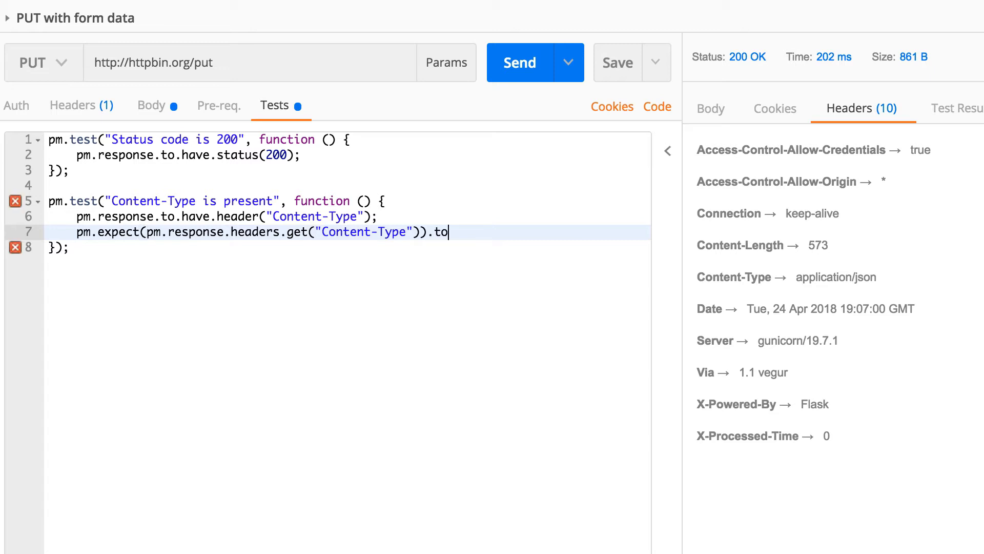
type("eql(")
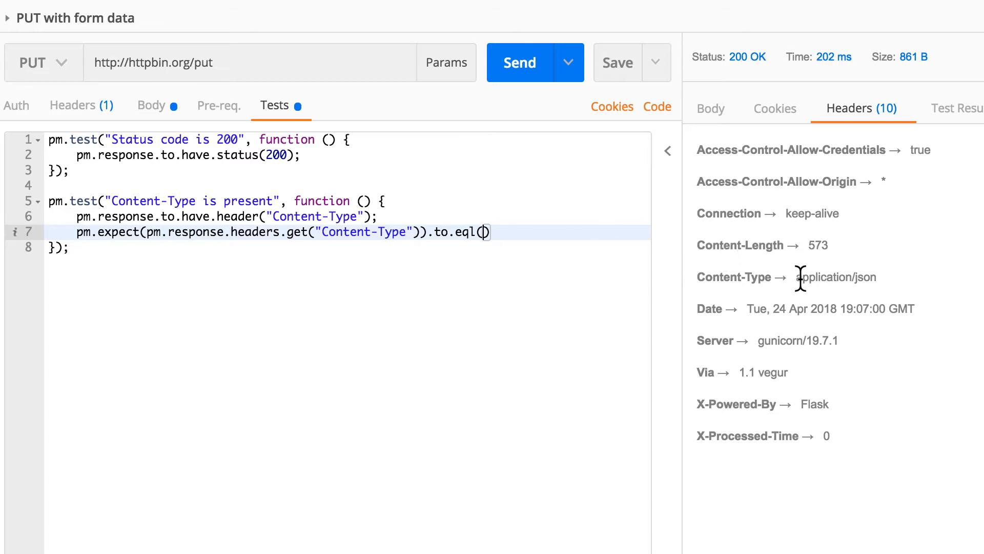
double_click(837, 277)
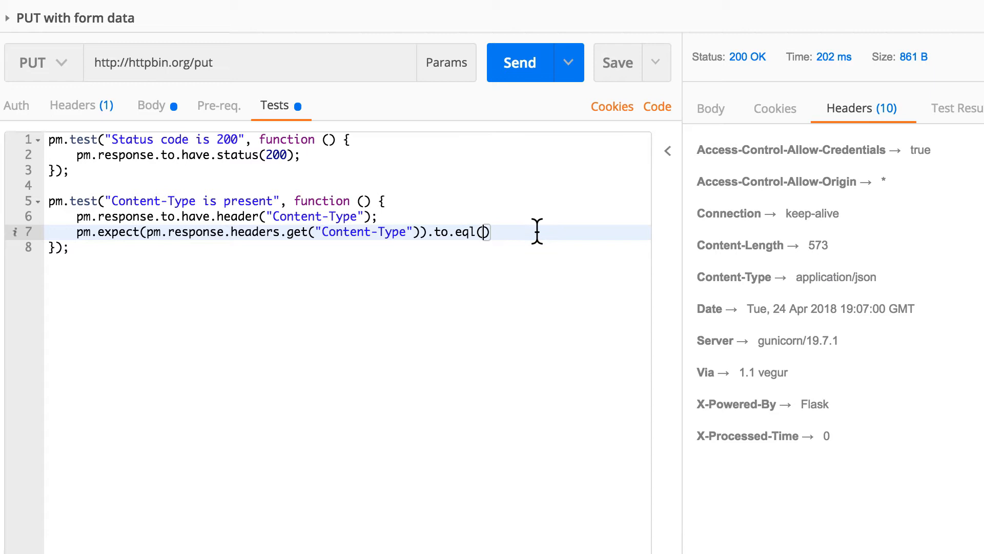
type("'application/json")
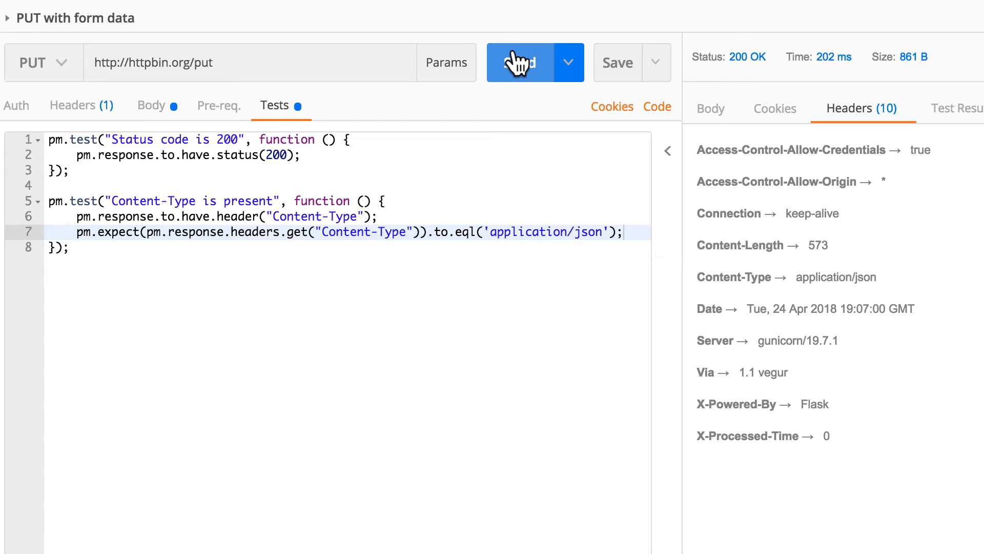
left_click(518, 62)
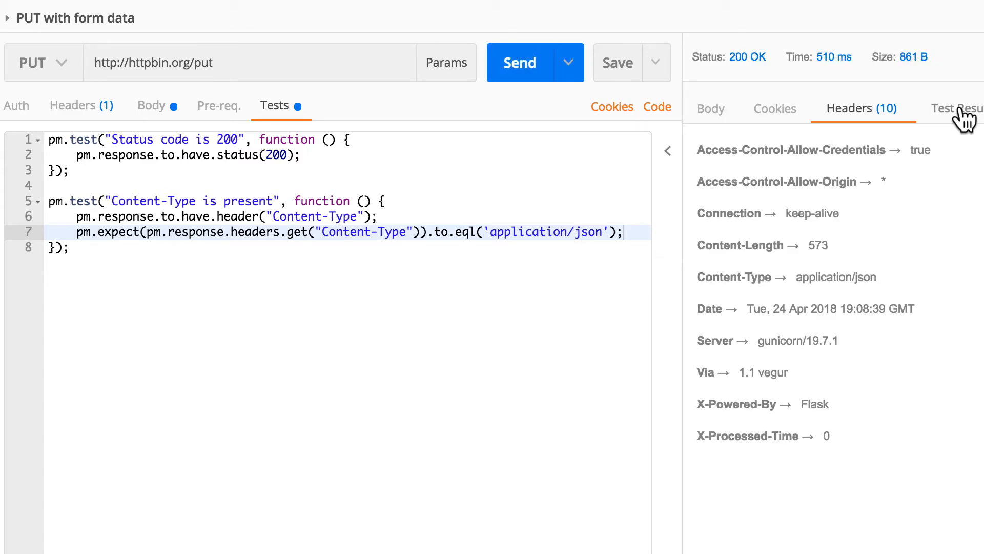
left_click(956, 108)
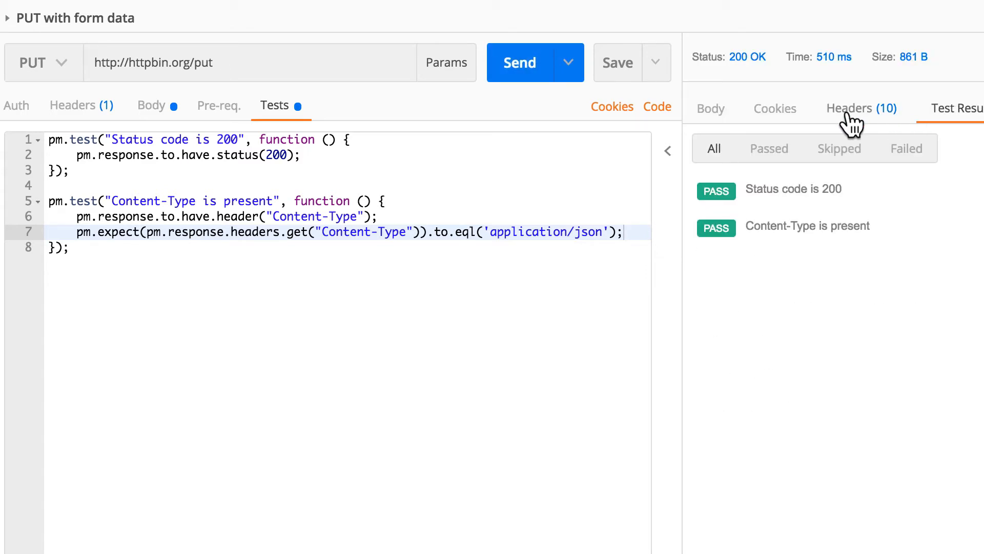
Change the expected value to application/jsonx and rerun so the Content-Type test fails.
left_click(854, 107)
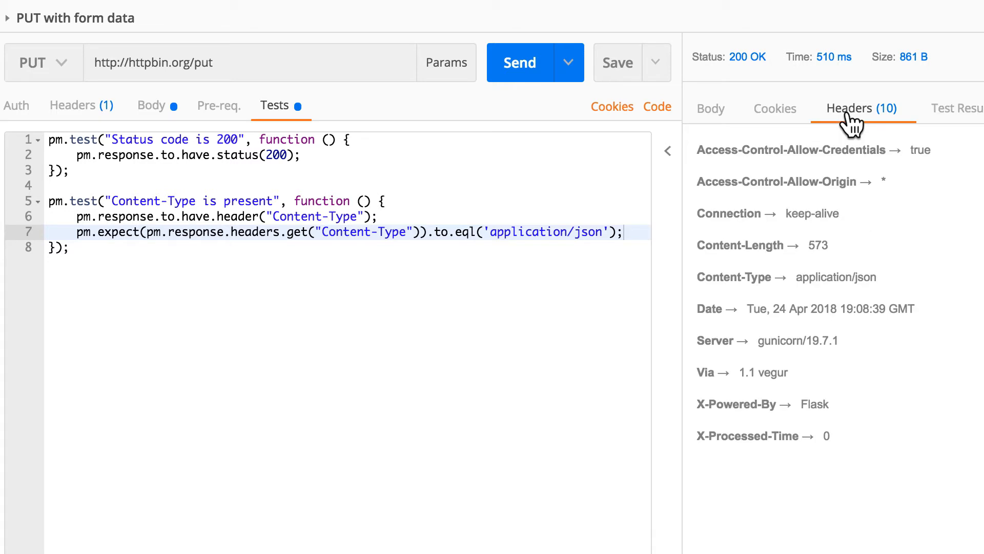
mouse_move(606, 230)
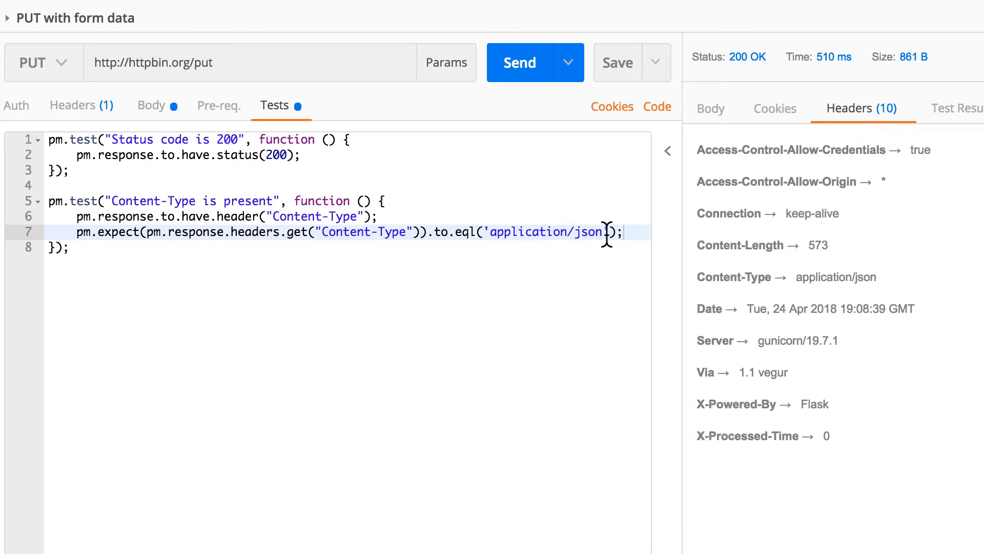
type("x")
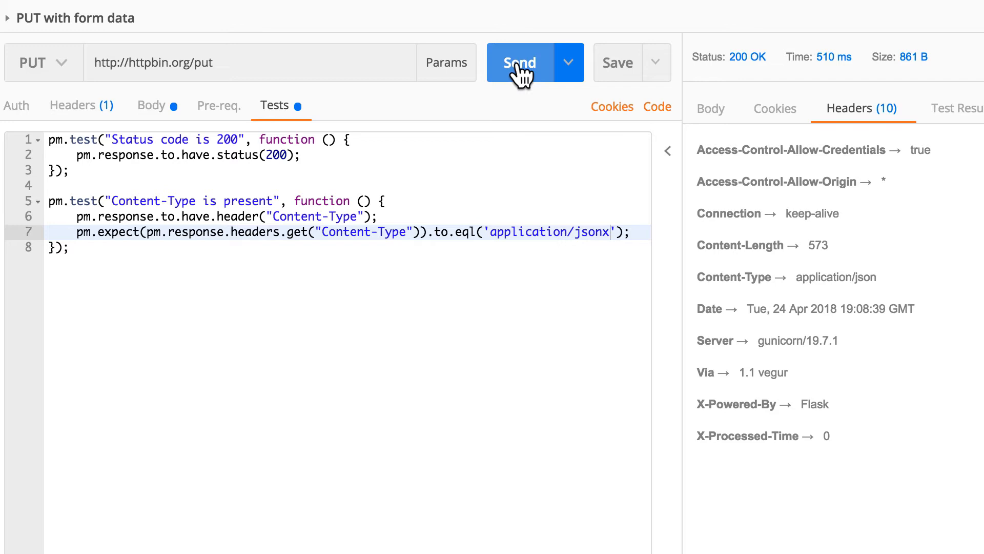
left_click(520, 63)
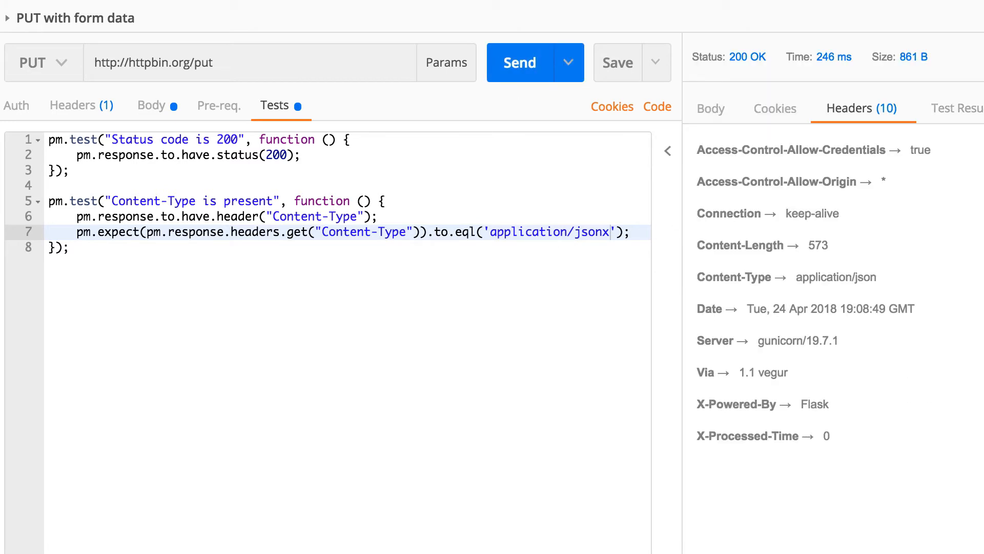
left_click(957, 108)
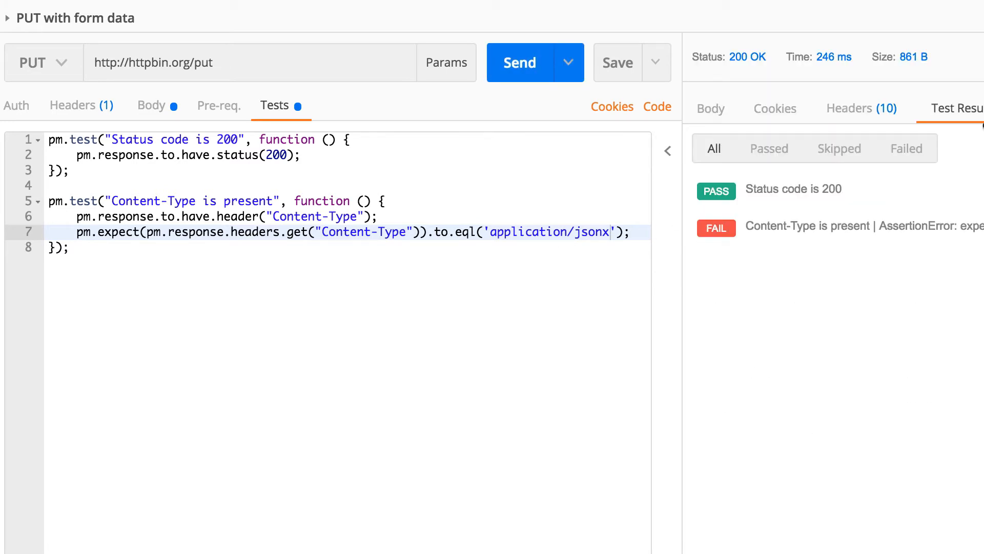
mouse_move(882, 116)
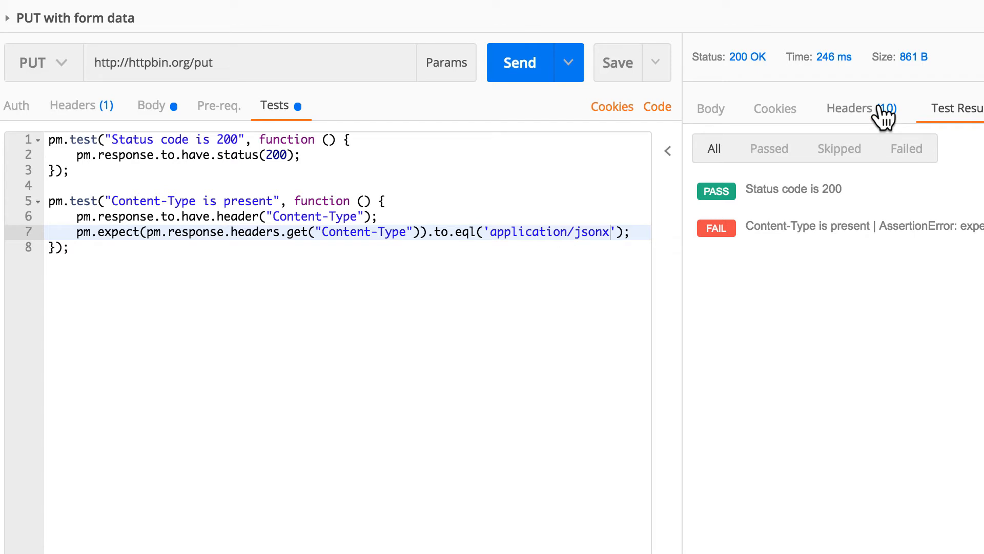
left_click(851, 107)
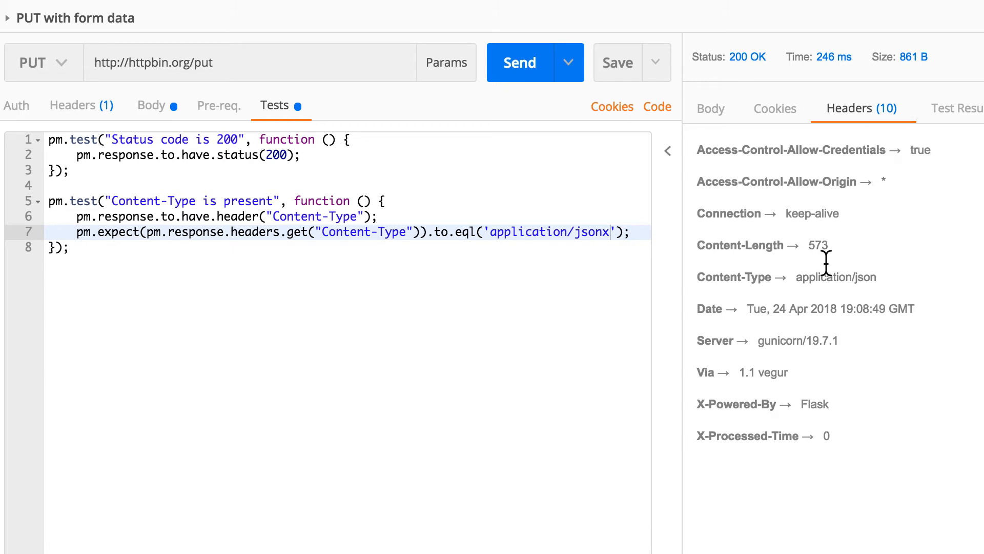
mouse_move(831, 276)
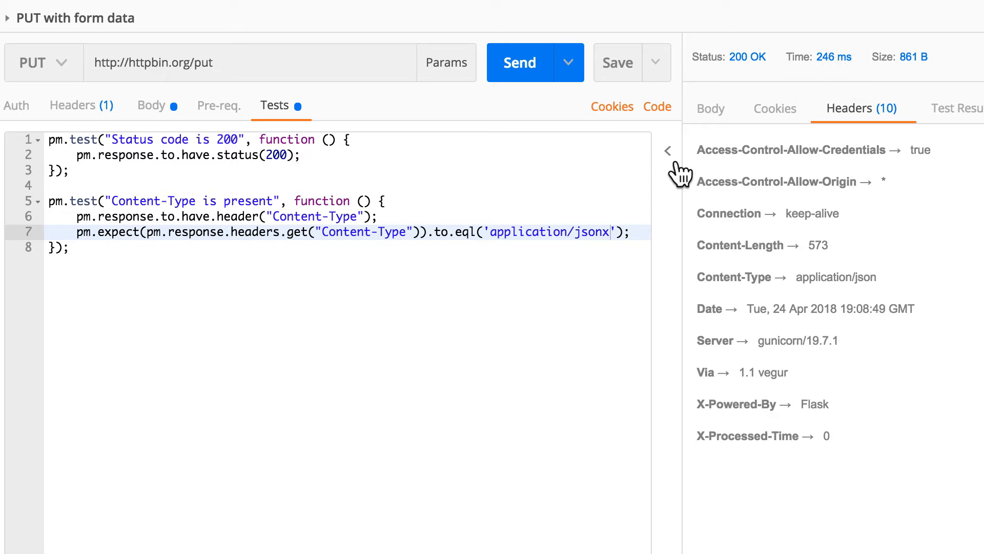
mouse_move(963, 82)
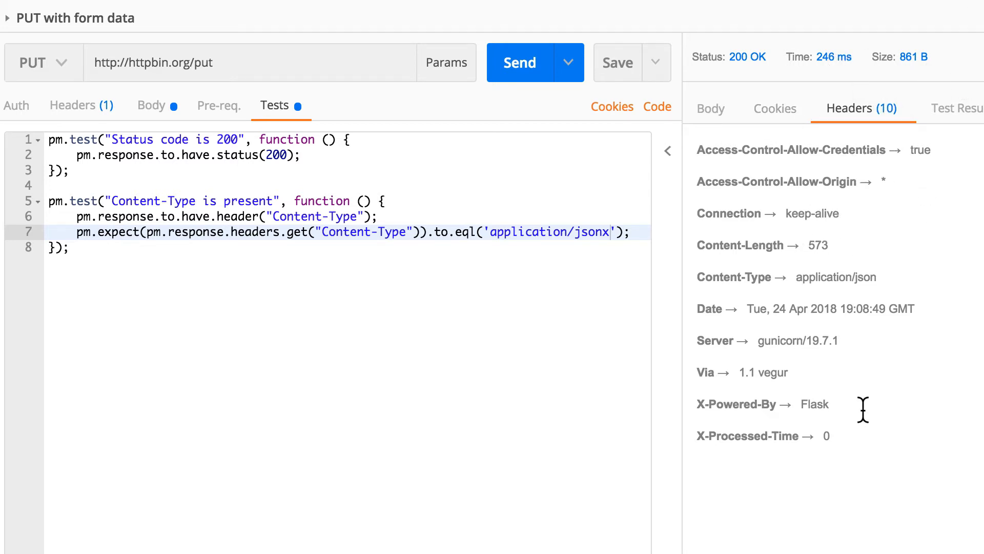
left_click(710, 109)
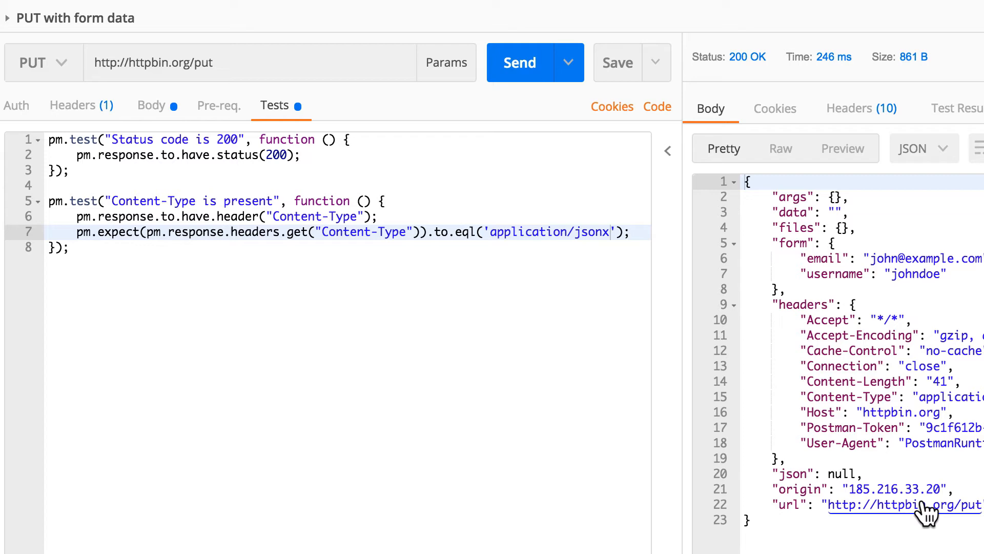
Open the DELETE request and send it so its status-200 test runs against 200 OK.
left_click(18, 105)
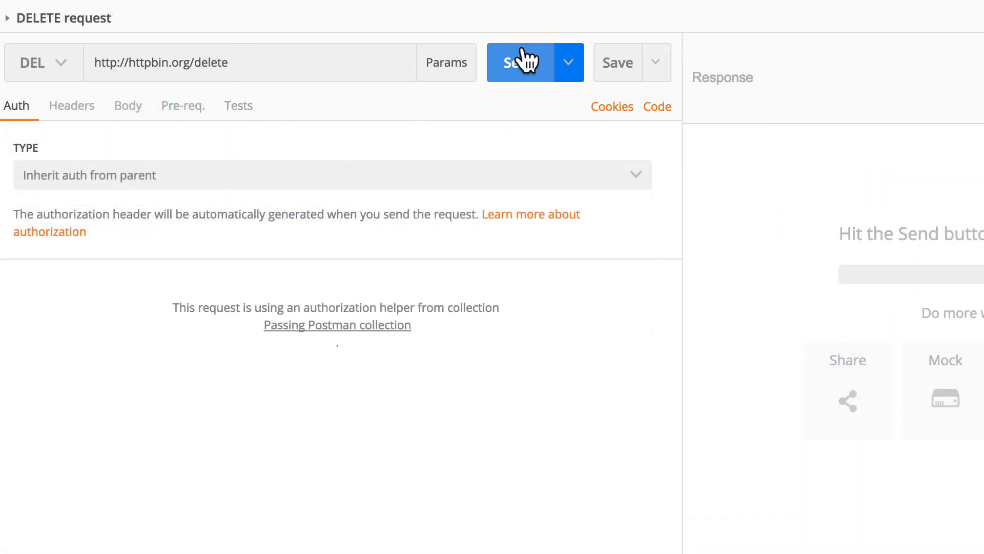
left_click(519, 63)
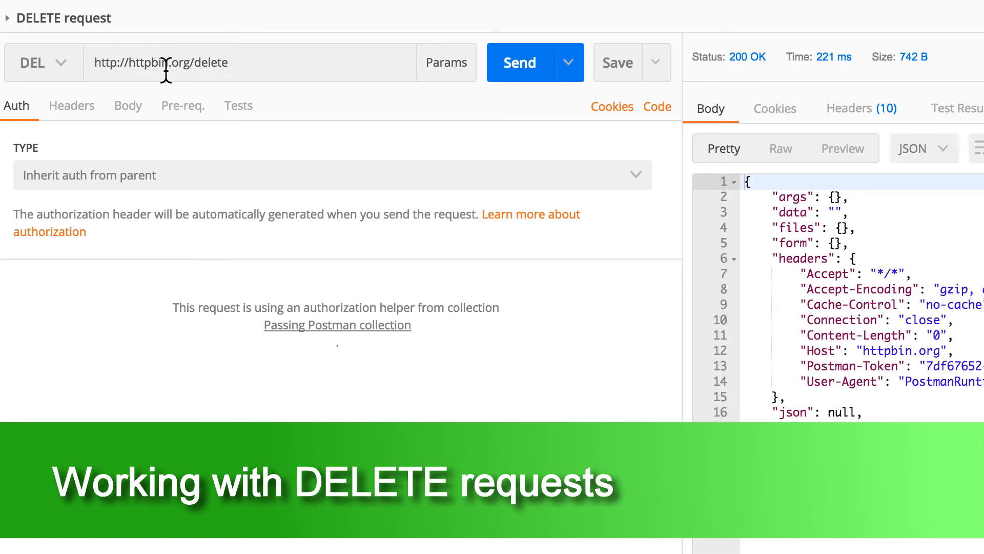
left_click(60, 62)
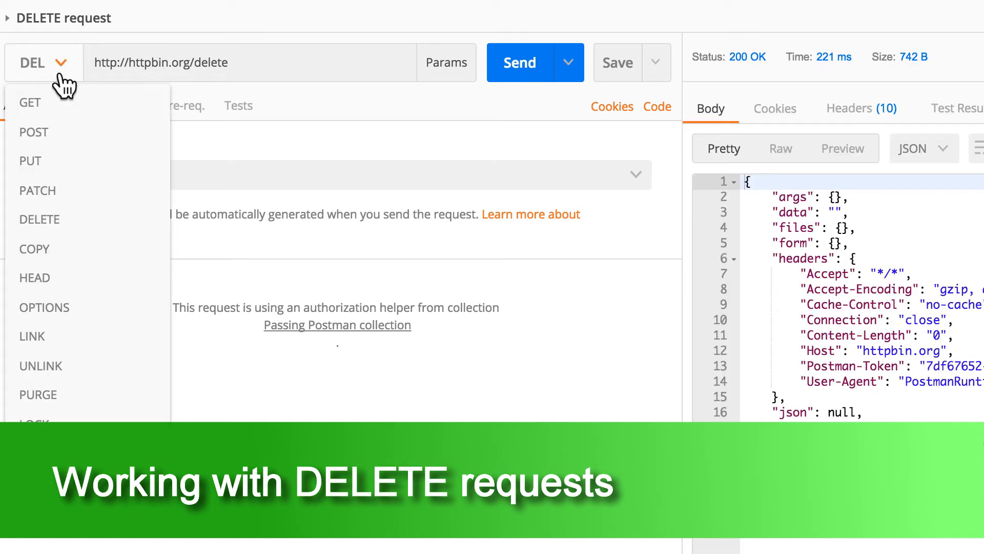
left_click(239, 105)
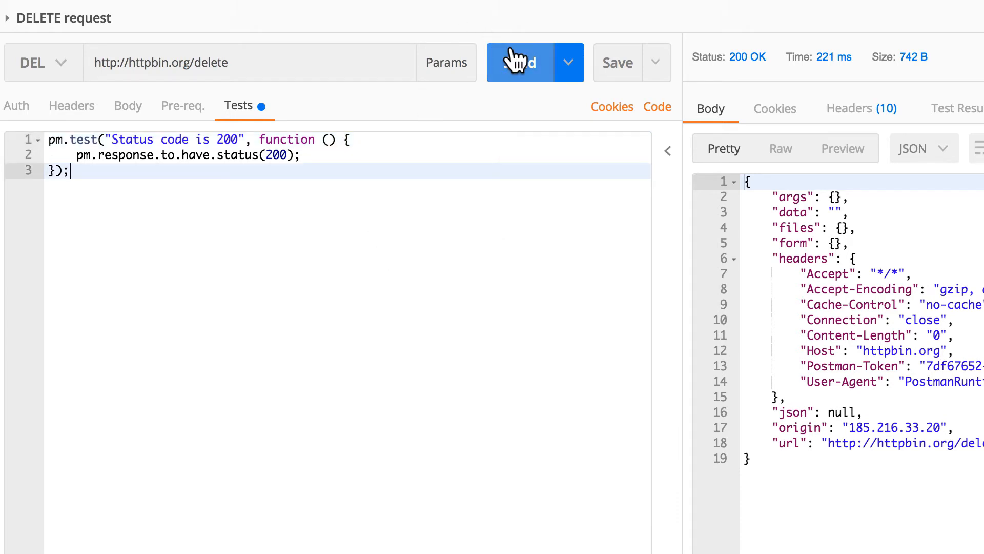
left_click(518, 63)
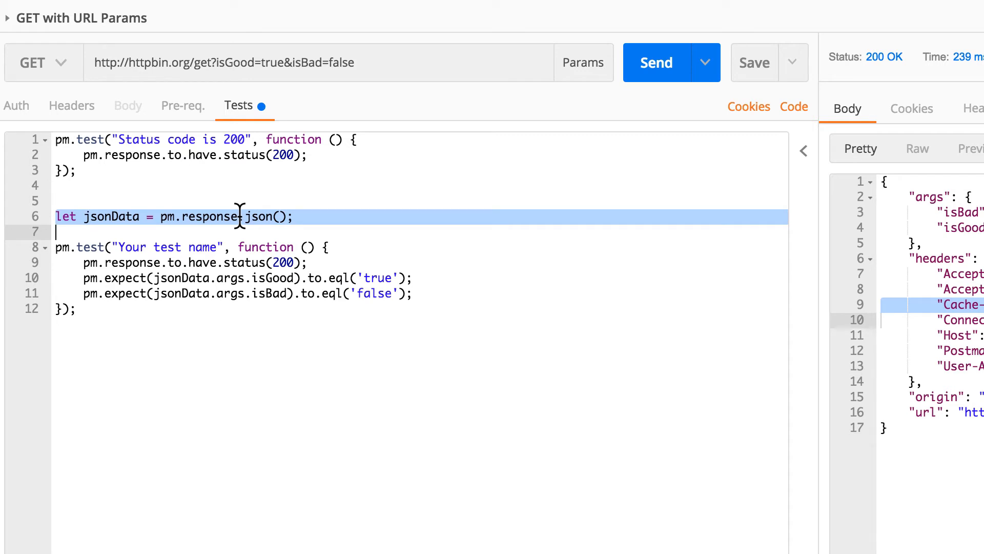
mouse_move(356, 208)
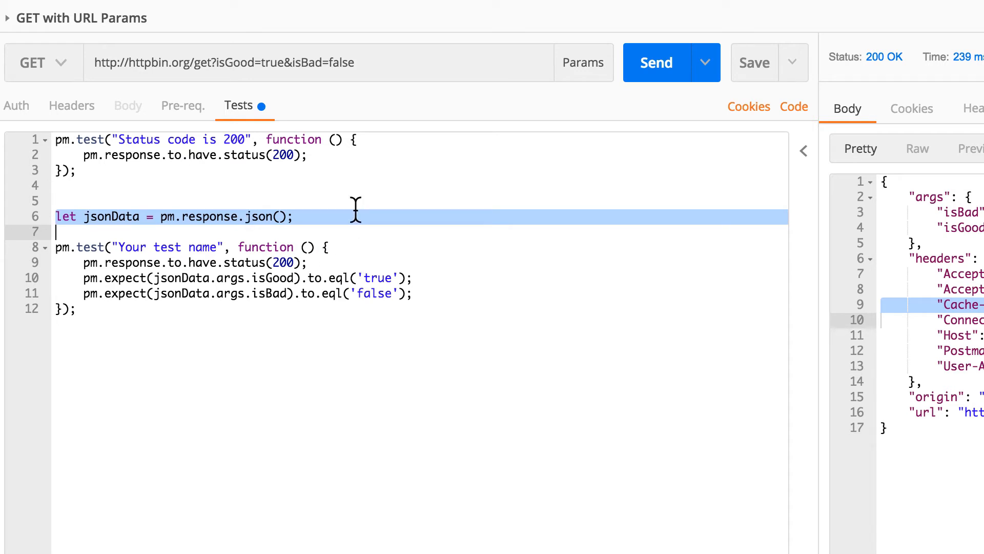
mouse_move(236, 245)
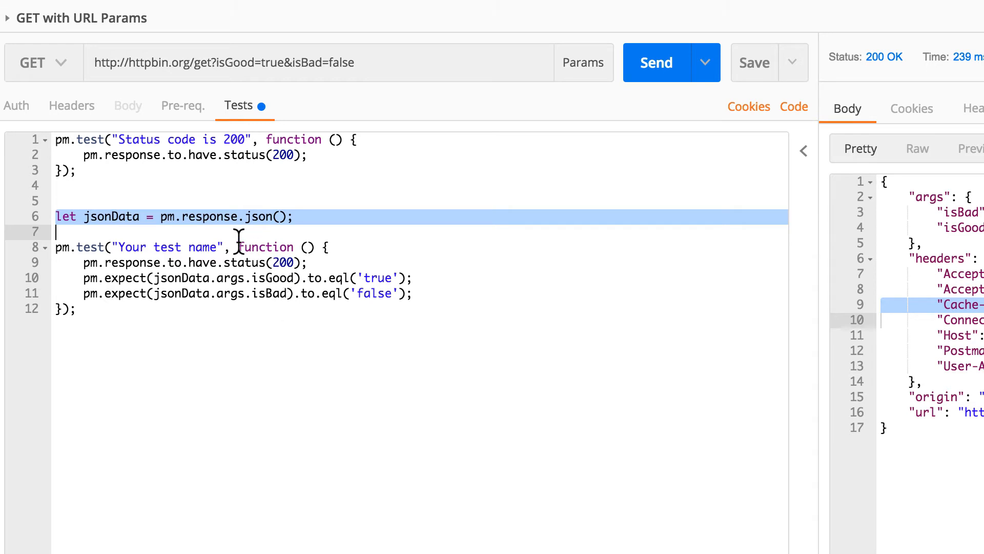
mouse_move(147, 278)
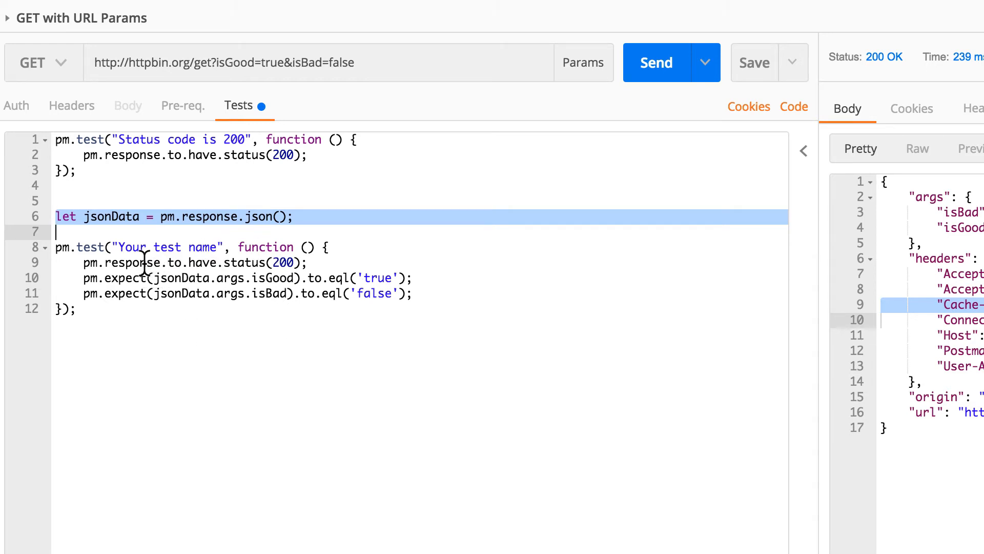
mouse_move(130, 277)
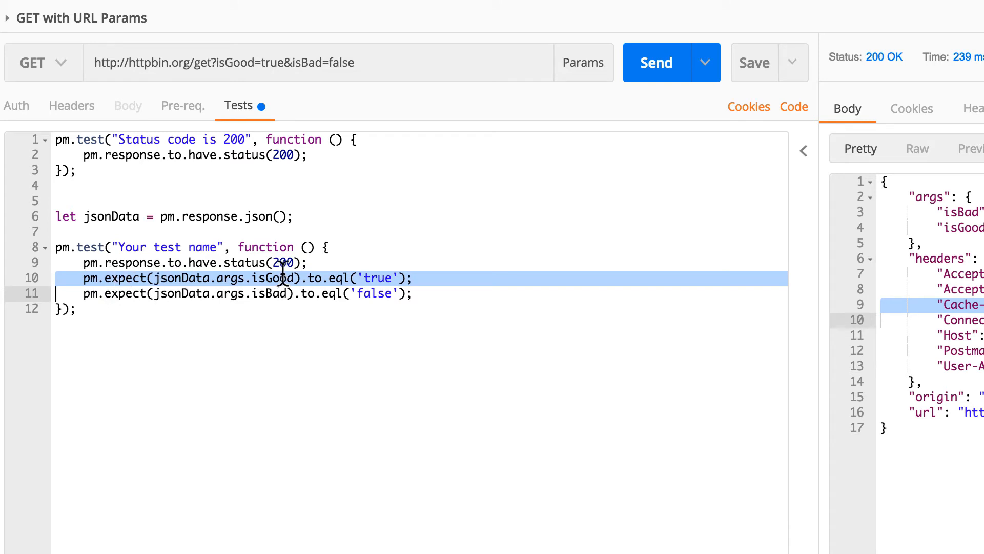
mouse_move(361, 281)
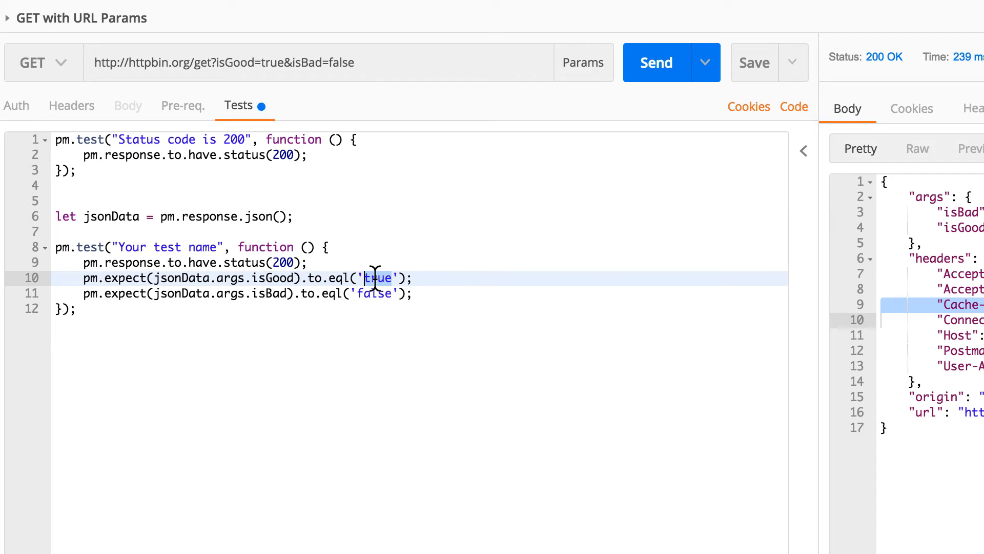
mouse_move(522, 236)
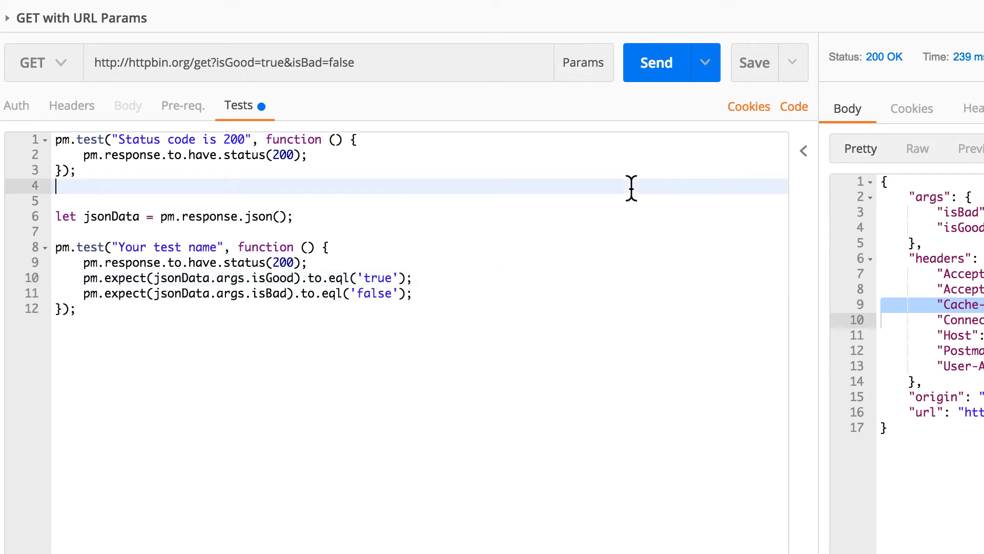
Resend the GET with URL Params request to rerun its isGood/isBad tests.
left_click(656, 62)
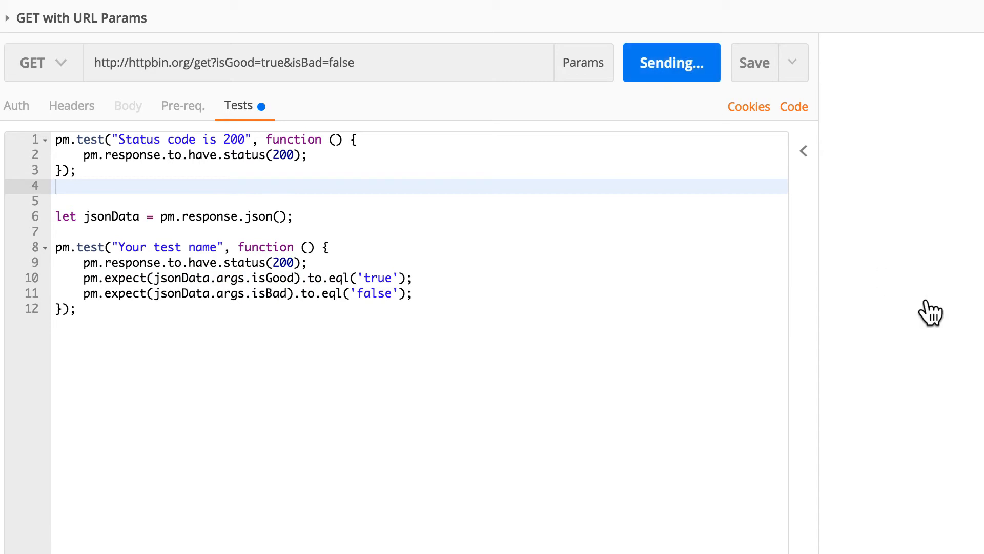
left_click(658, 63)
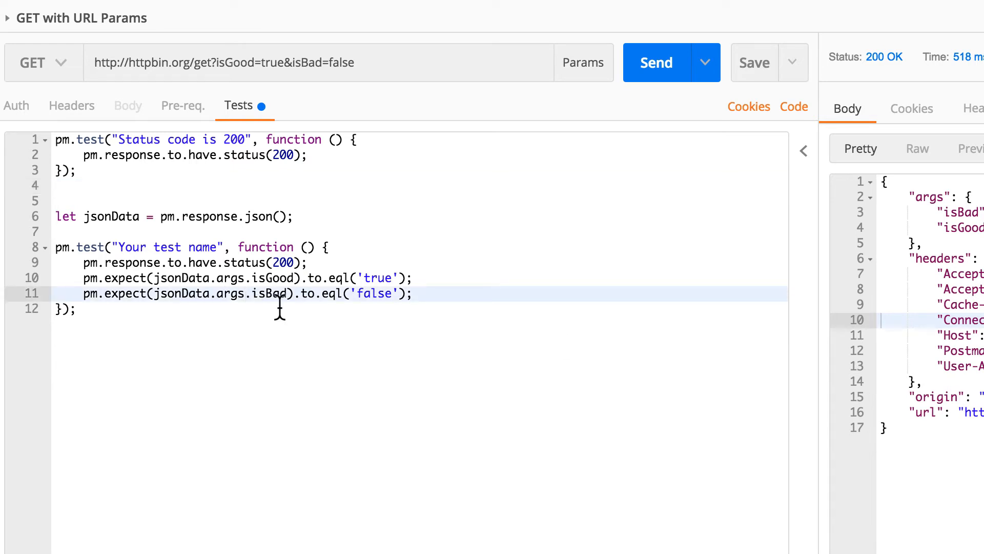
mouse_move(241, 31)
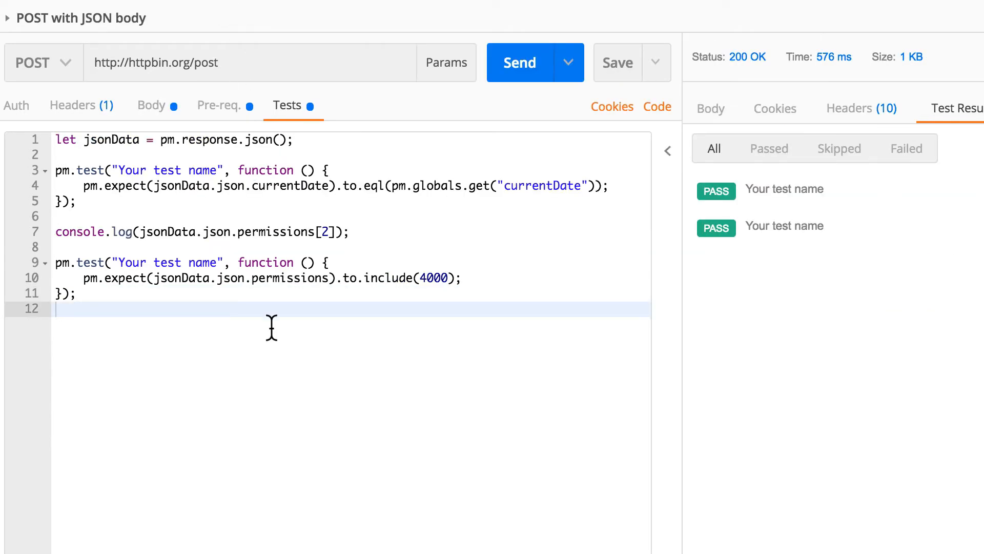
mouse_move(180, 133)
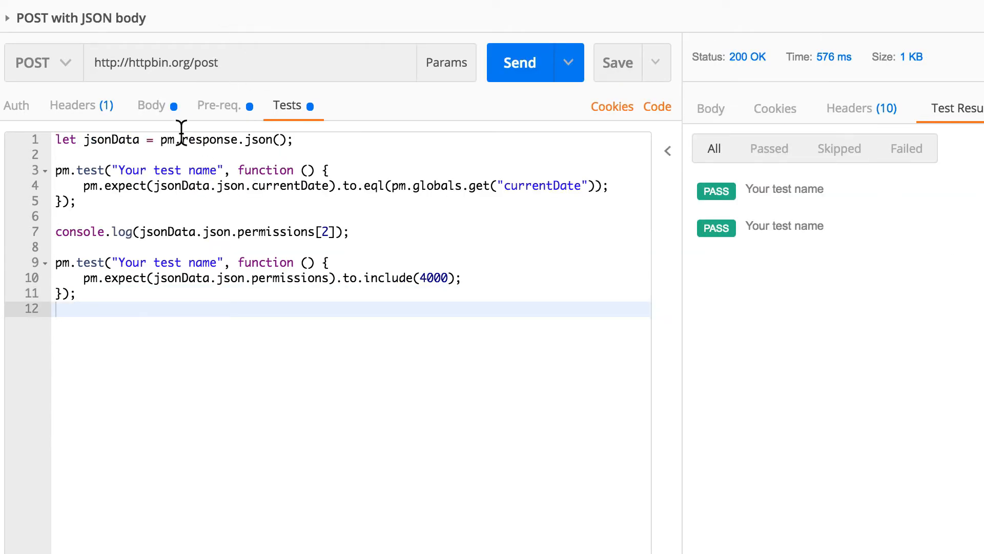
Review the POST request's JSON body, currentDate pre-request script and its two passing tests.
left_click(150, 104)
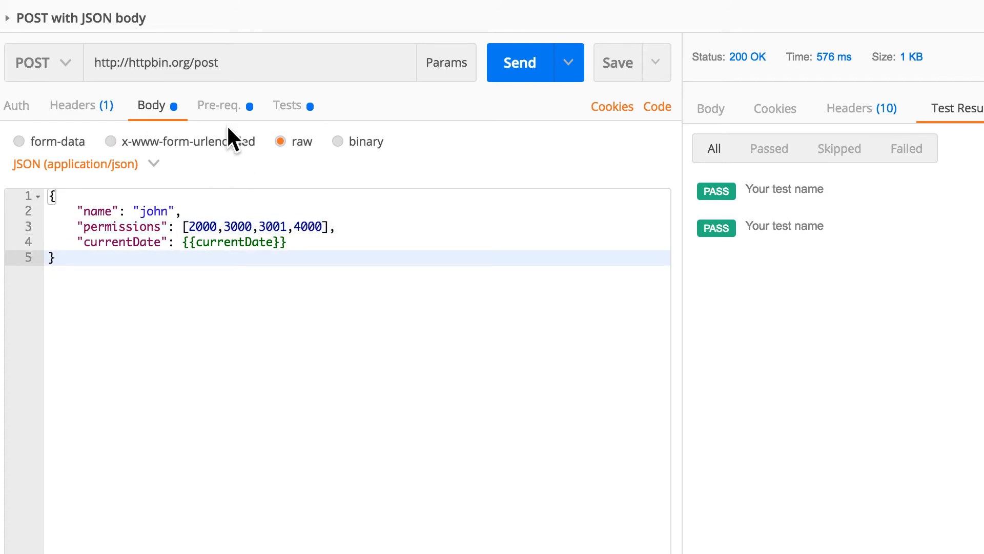
left_click(217, 105)
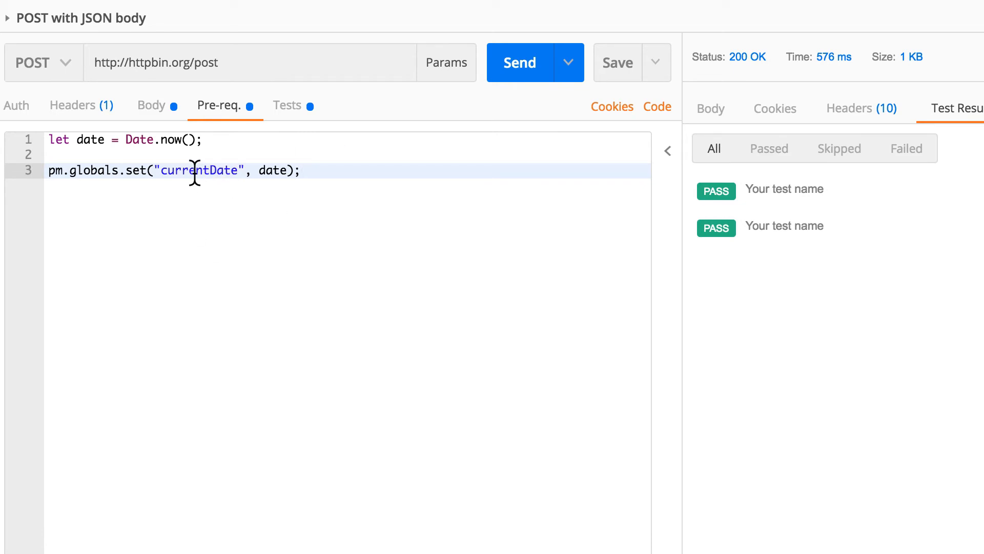
mouse_move(158, 113)
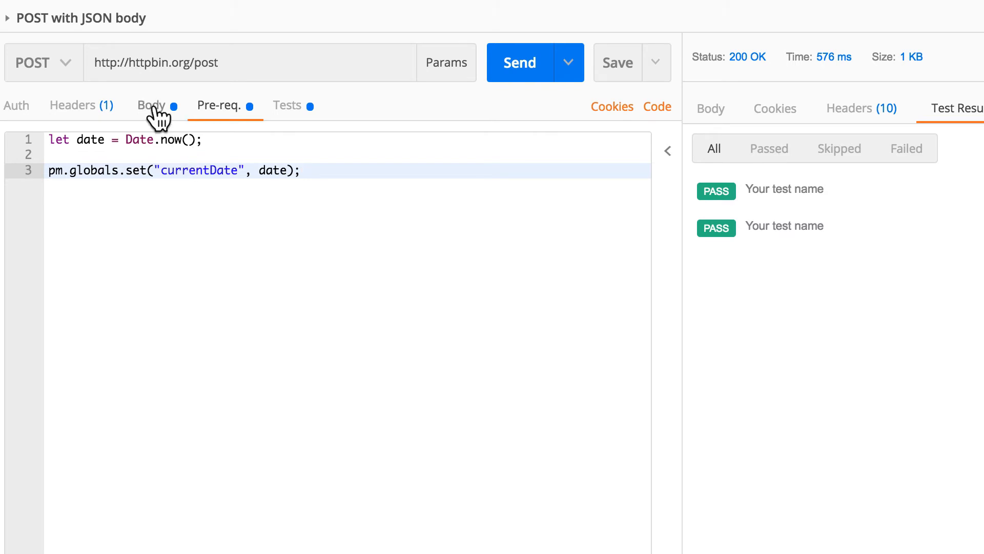
left_click(150, 105)
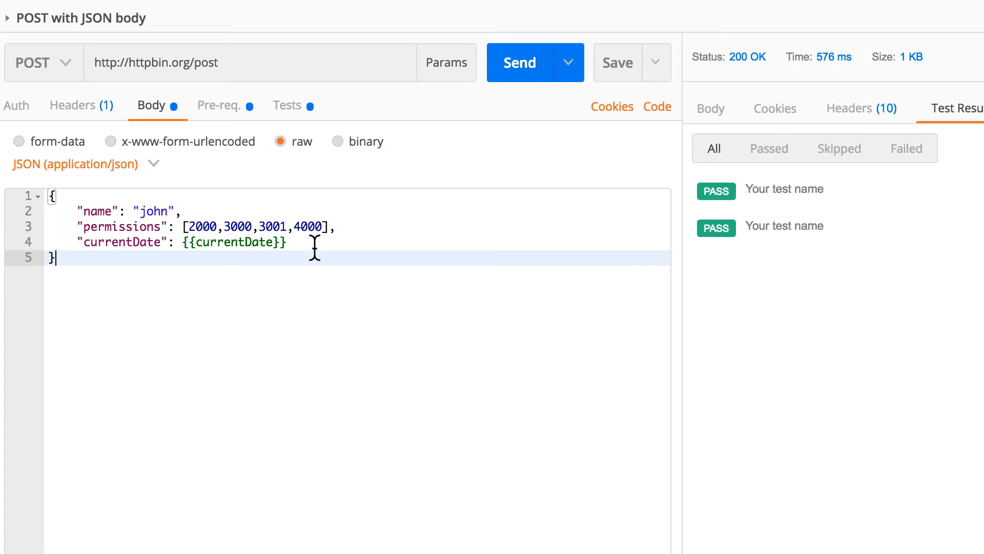
mouse_move(465, 244)
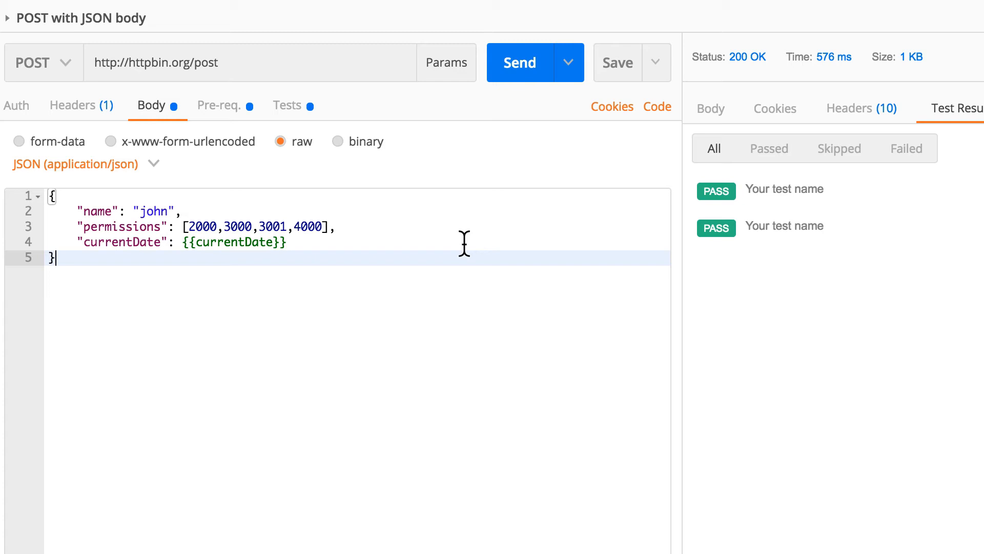
left_click(286, 105)
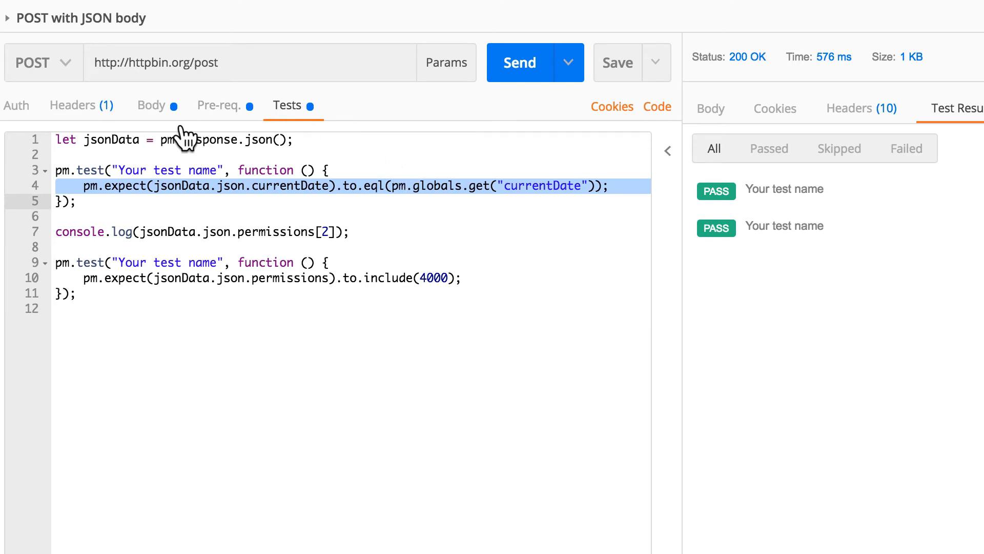
left_click(151, 105)
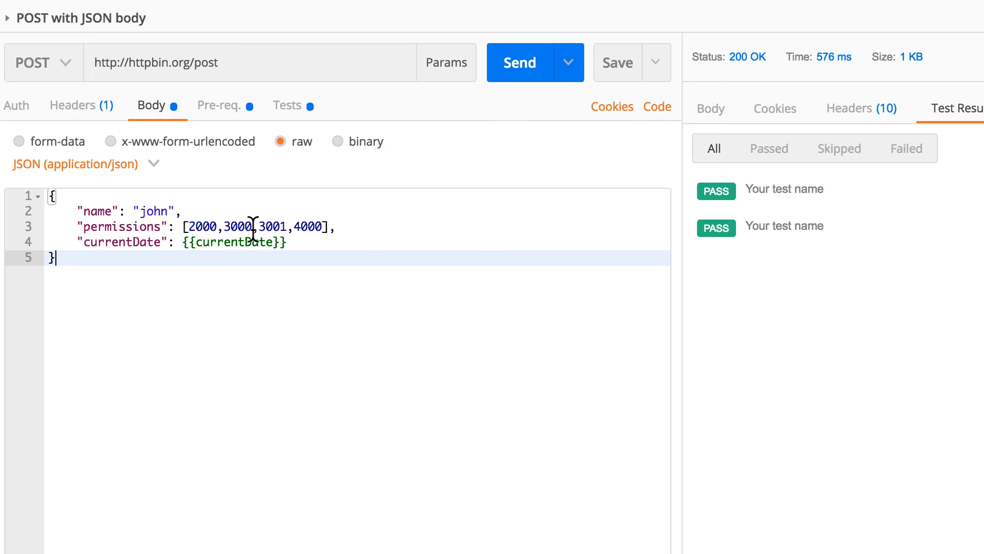
left_click(286, 105)
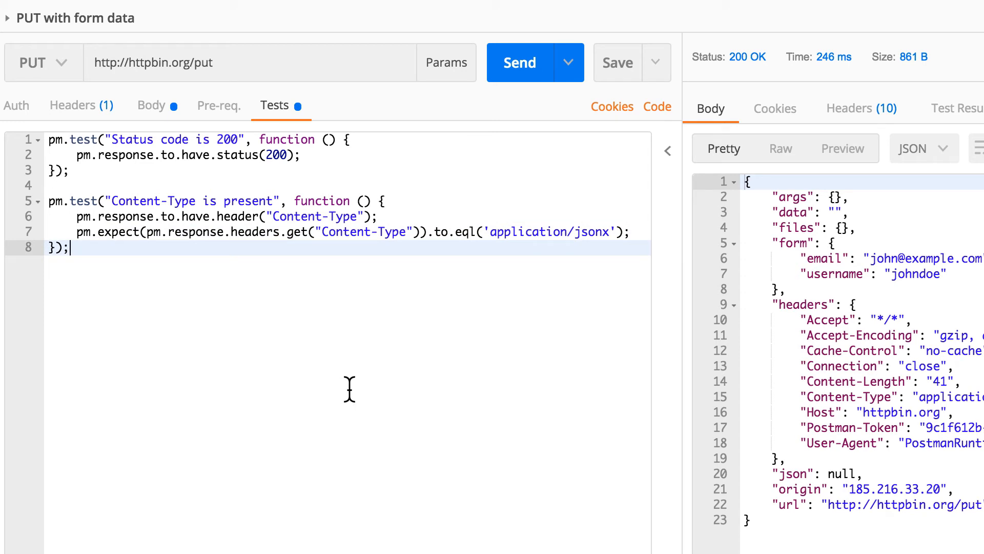
mouse_move(257, 304)
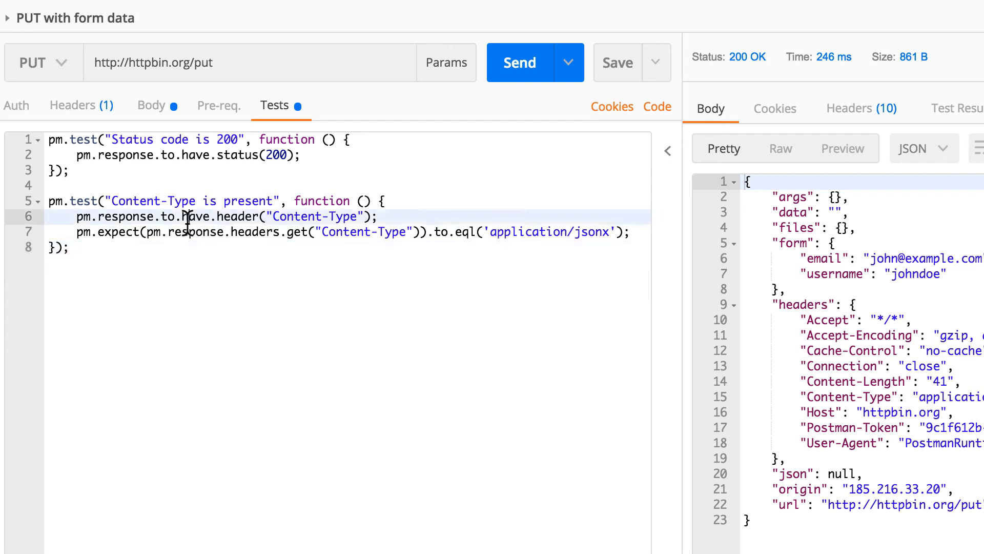
Bring up the PUT with form data request showing its status 200 and Content-Type tests.
left_click(184, 216)
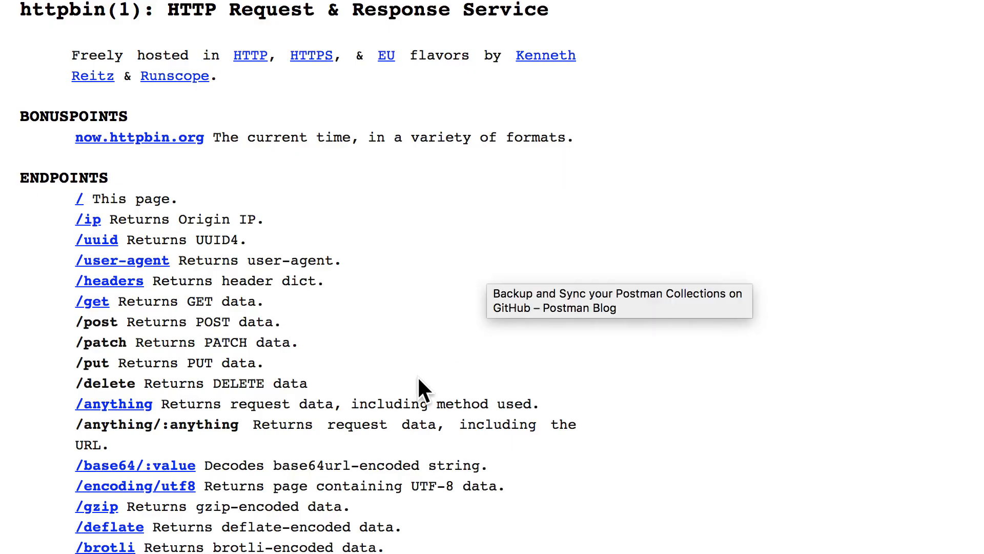
mouse_move(451, 351)
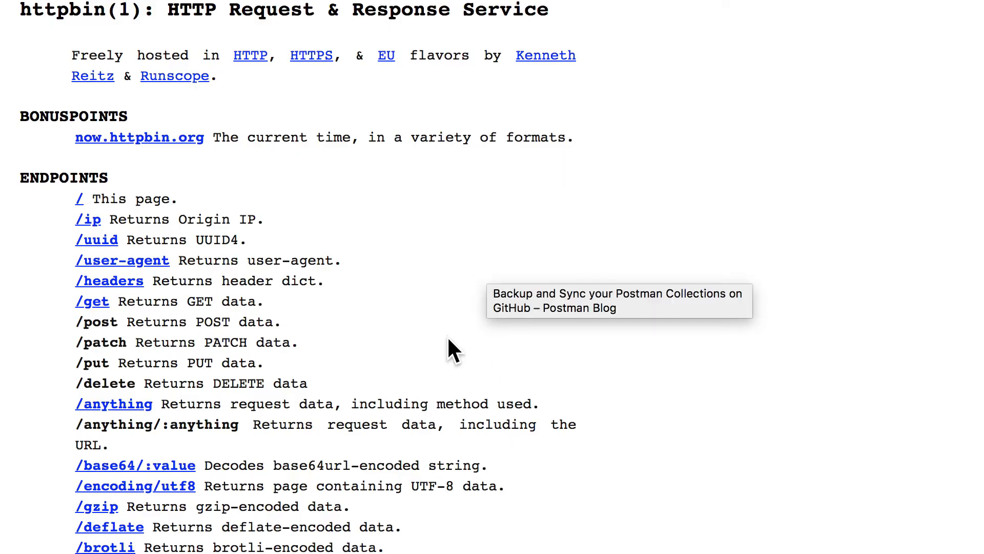
Scroll through the httpbin.org ENDPOINTS list down to the description section and back to the top.
scroll("down", 3)
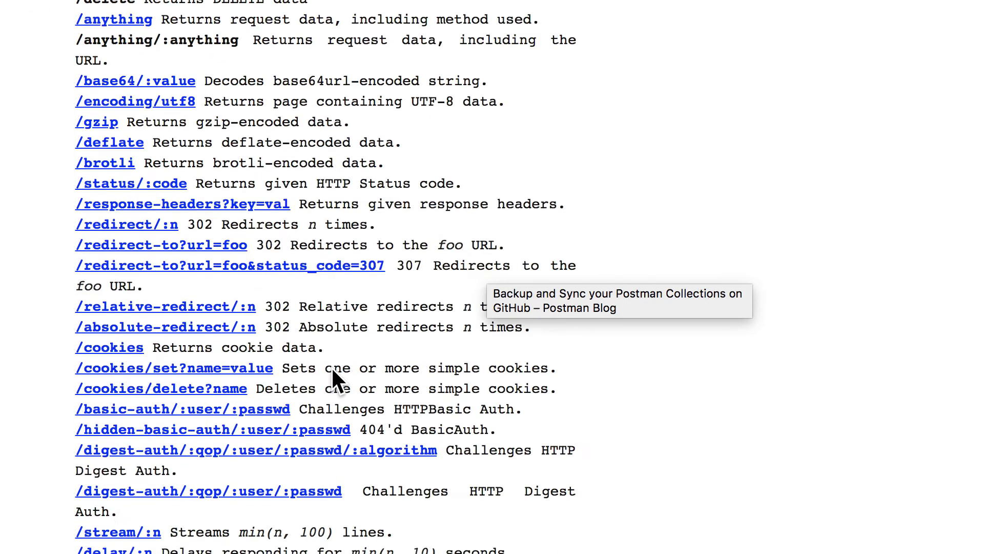
scroll("down", 3)
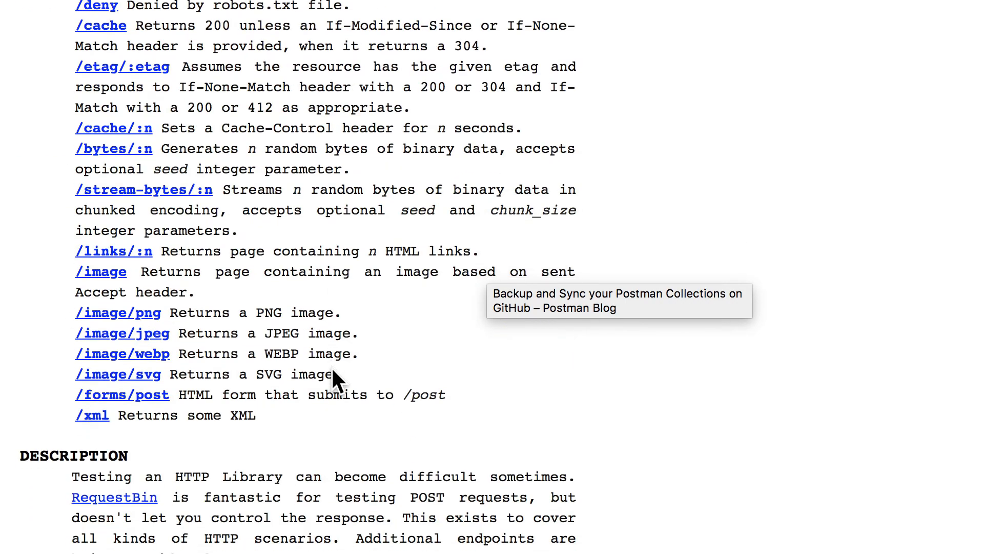
scroll("down", 3)
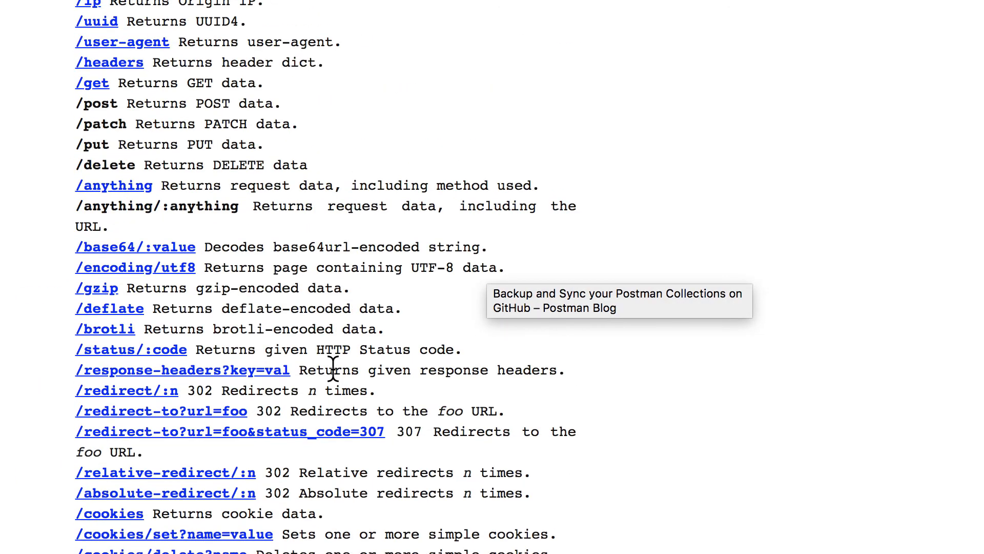
scroll("up", 3)
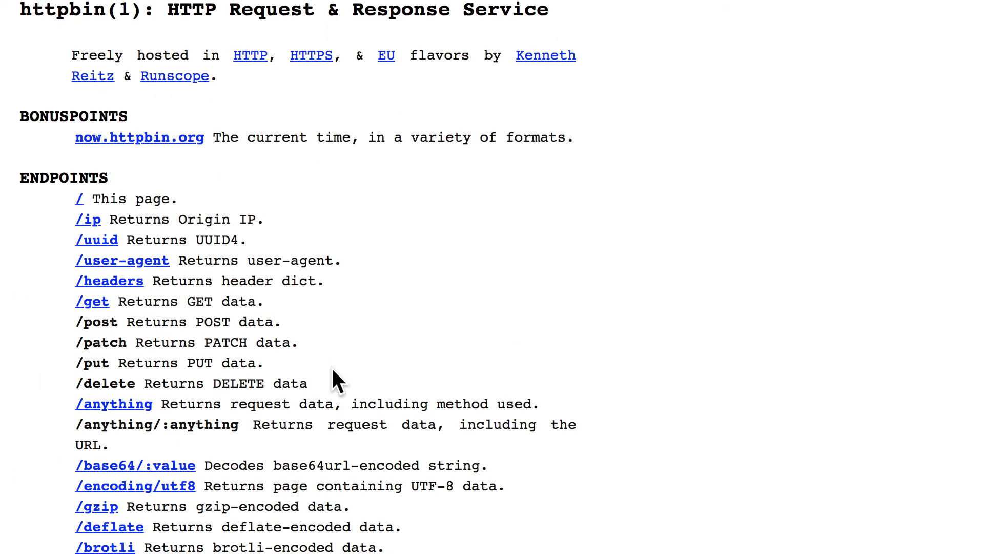